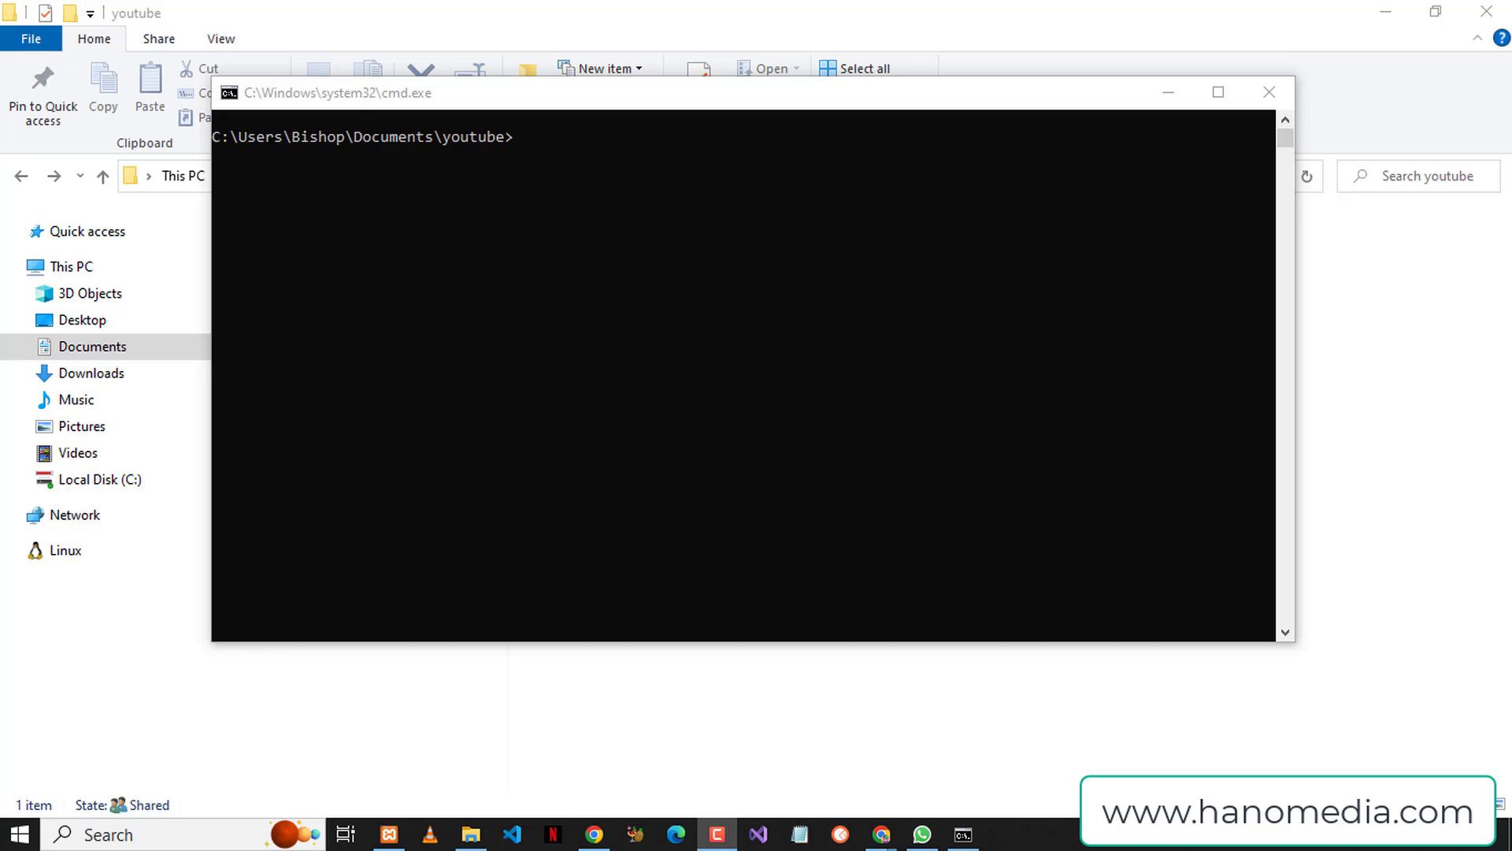
mouse_move(659, 108)
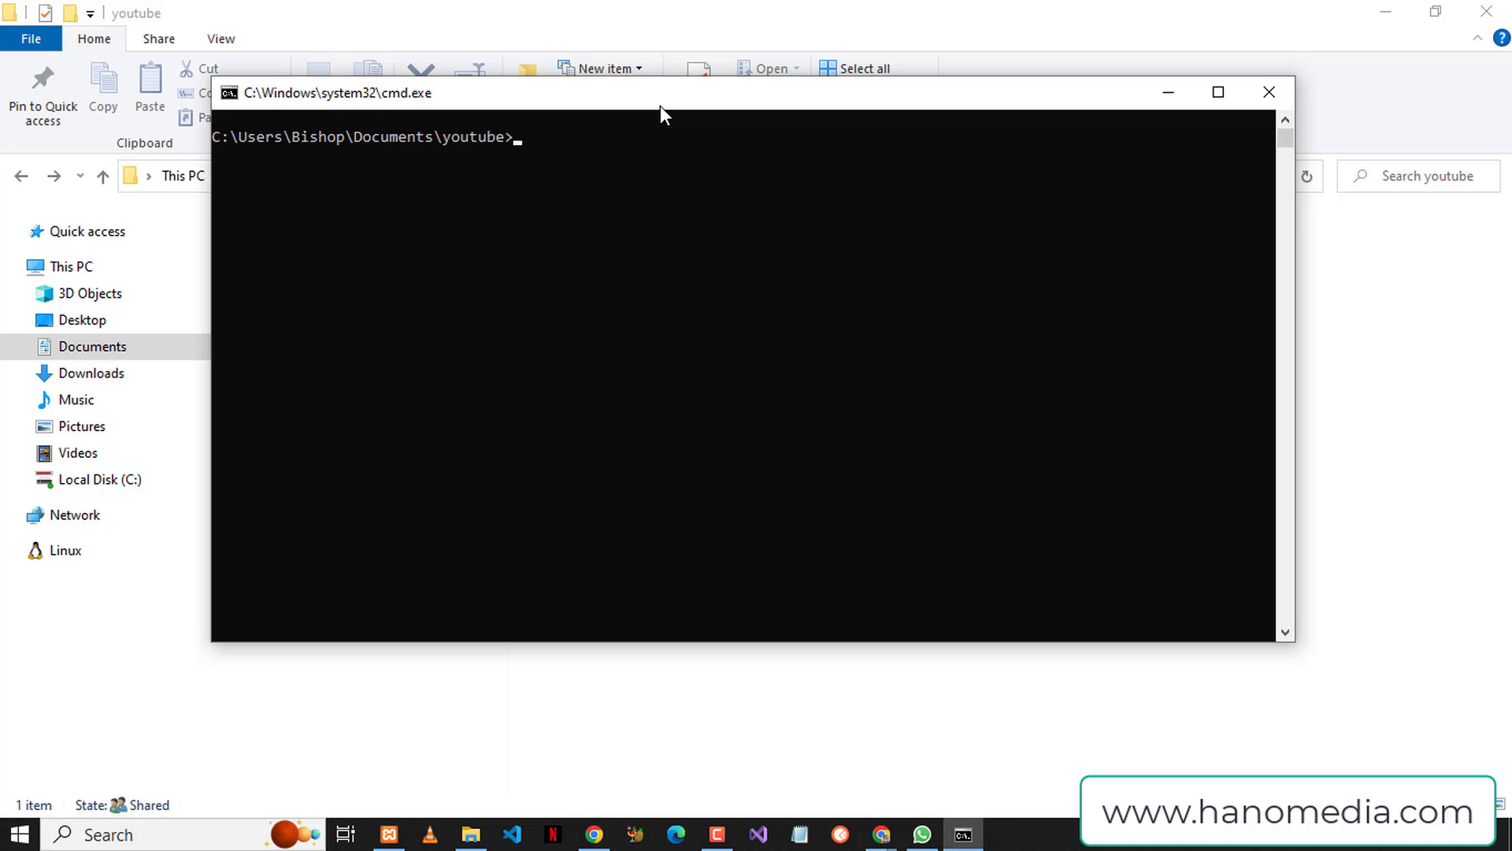
- Run ng new testapp, choosing CSS stylesheets and answering y to enable SSR/SSG
type("ng version")
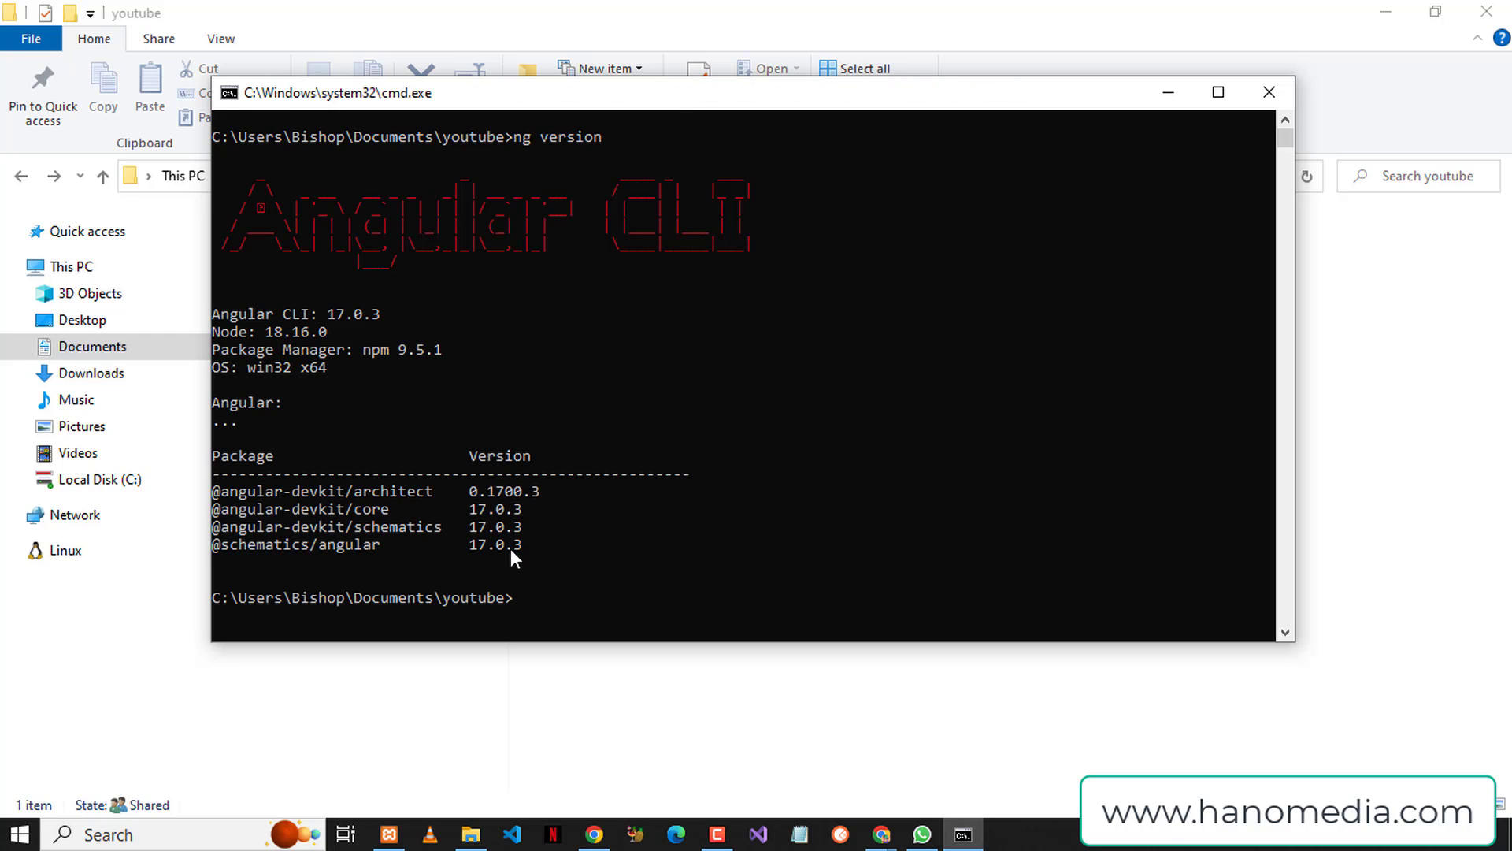
mouse_move(501, 514)
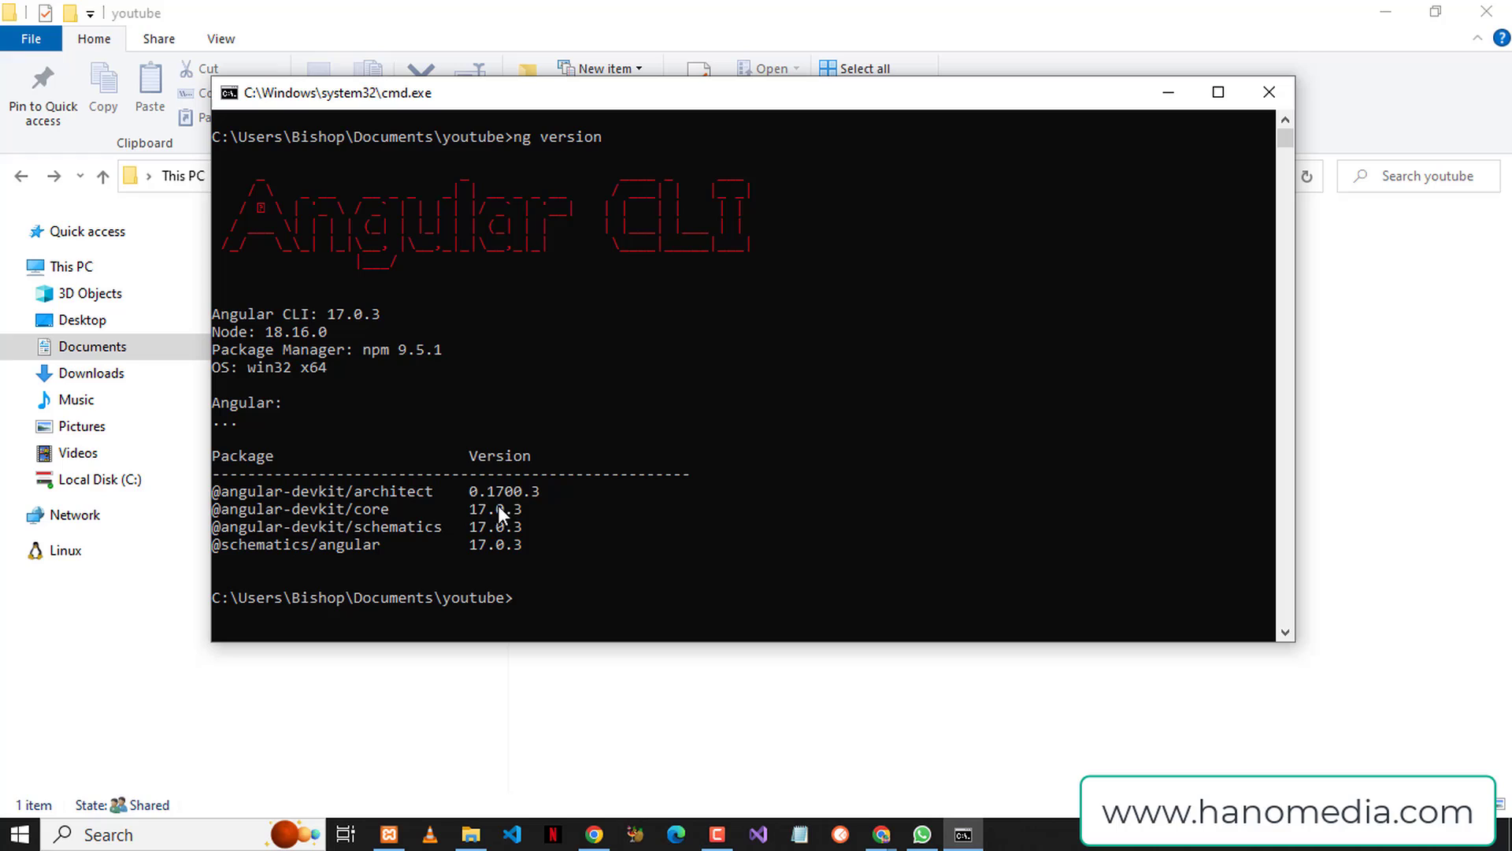
mouse_move(548, 435)
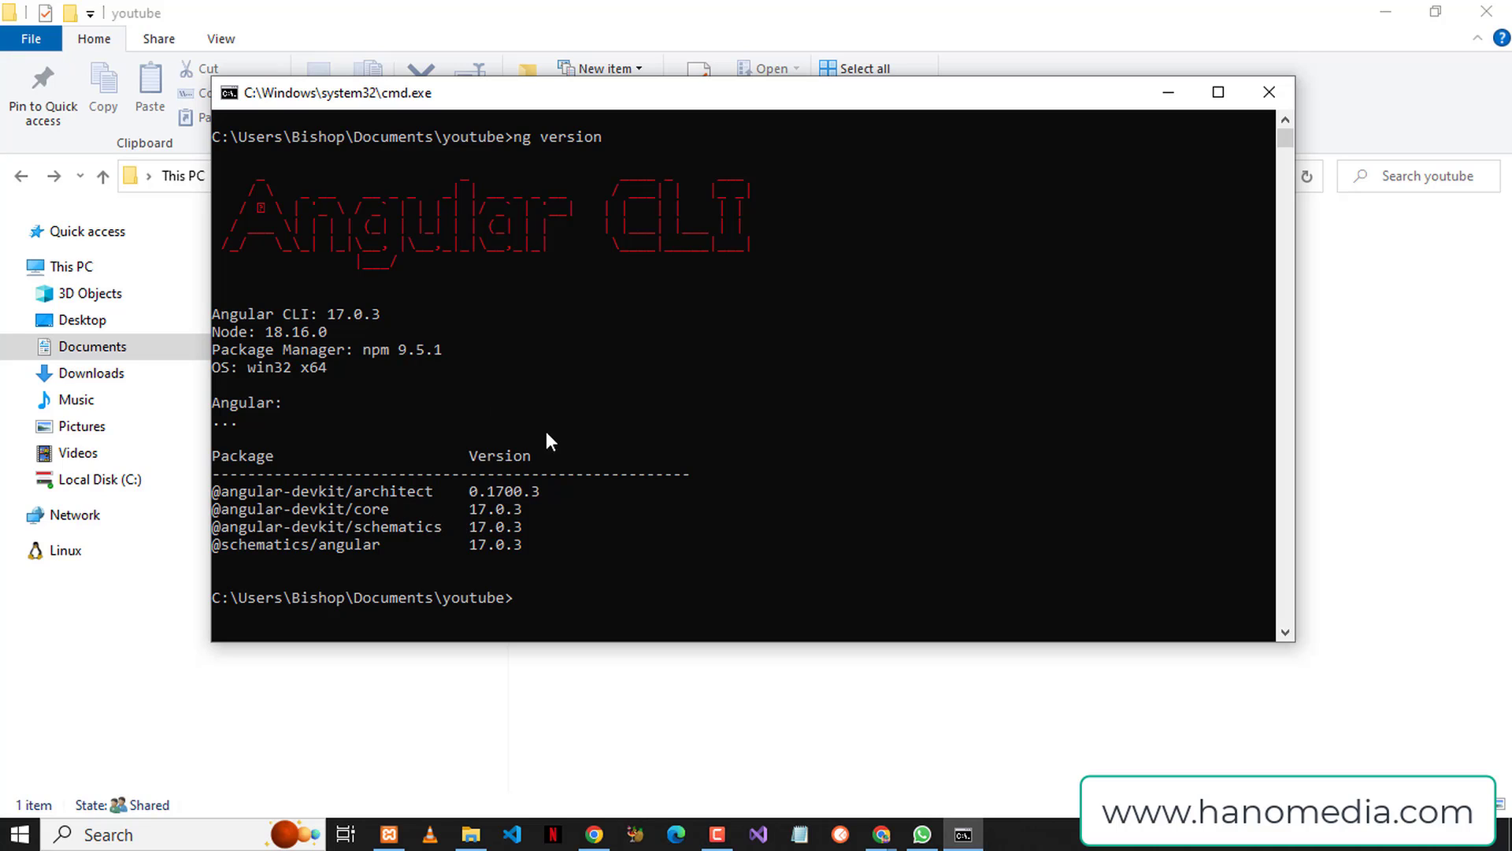
mouse_move(504, 570)
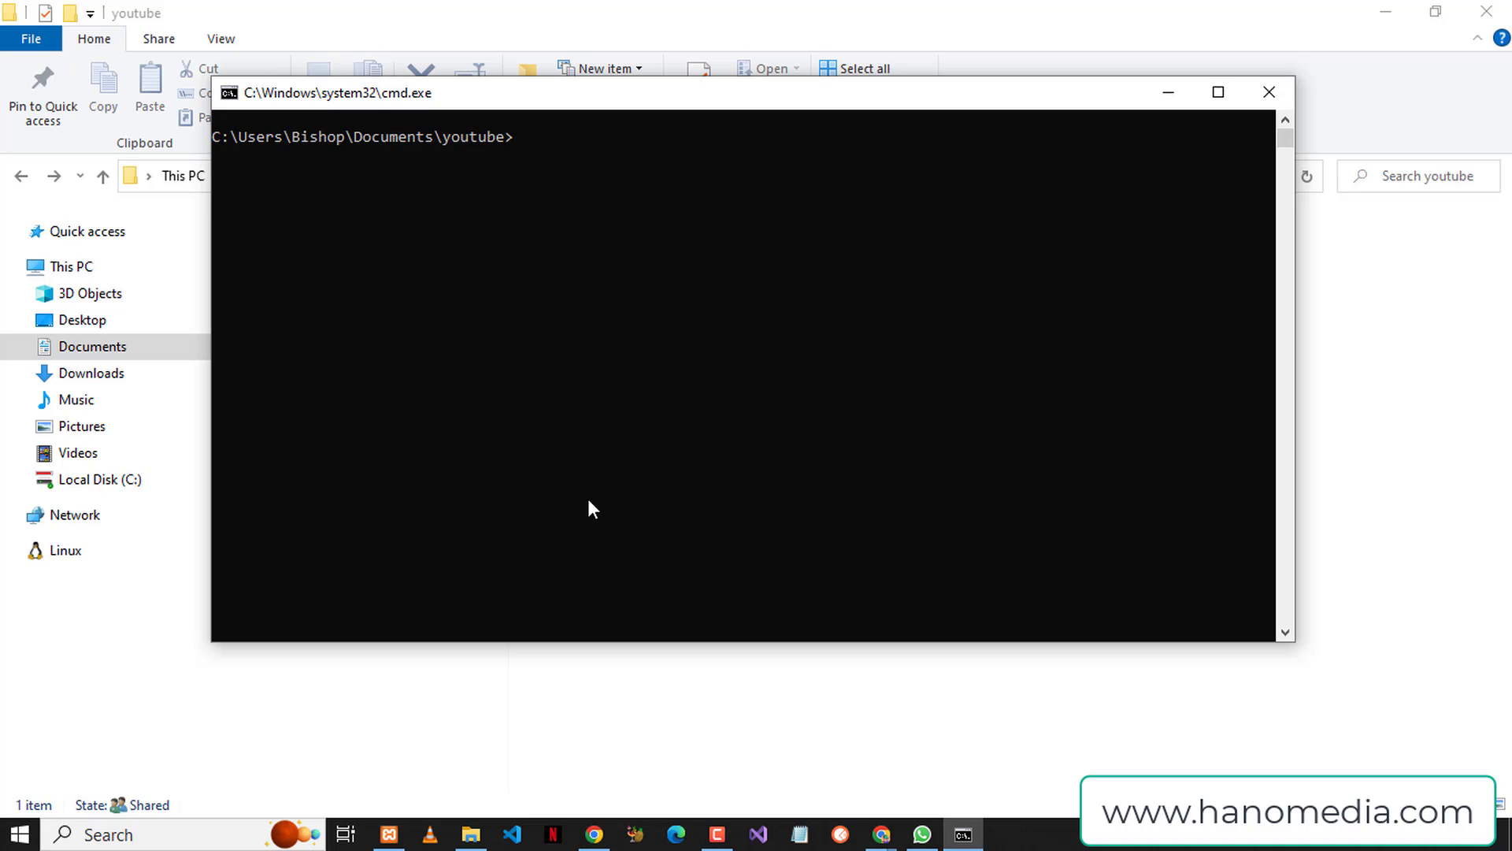
type("ng new t")
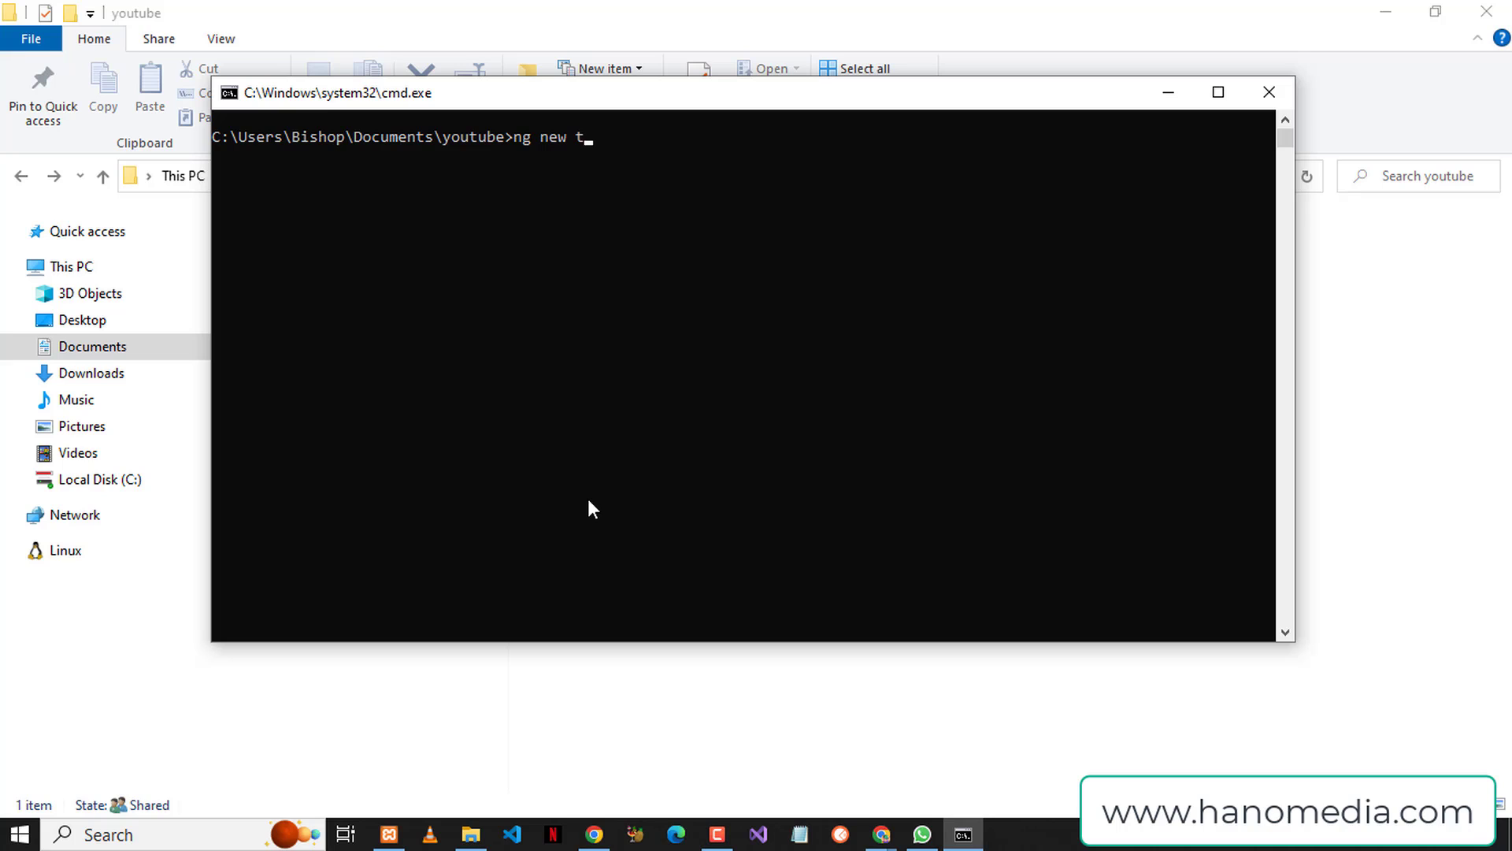
type("estapp")
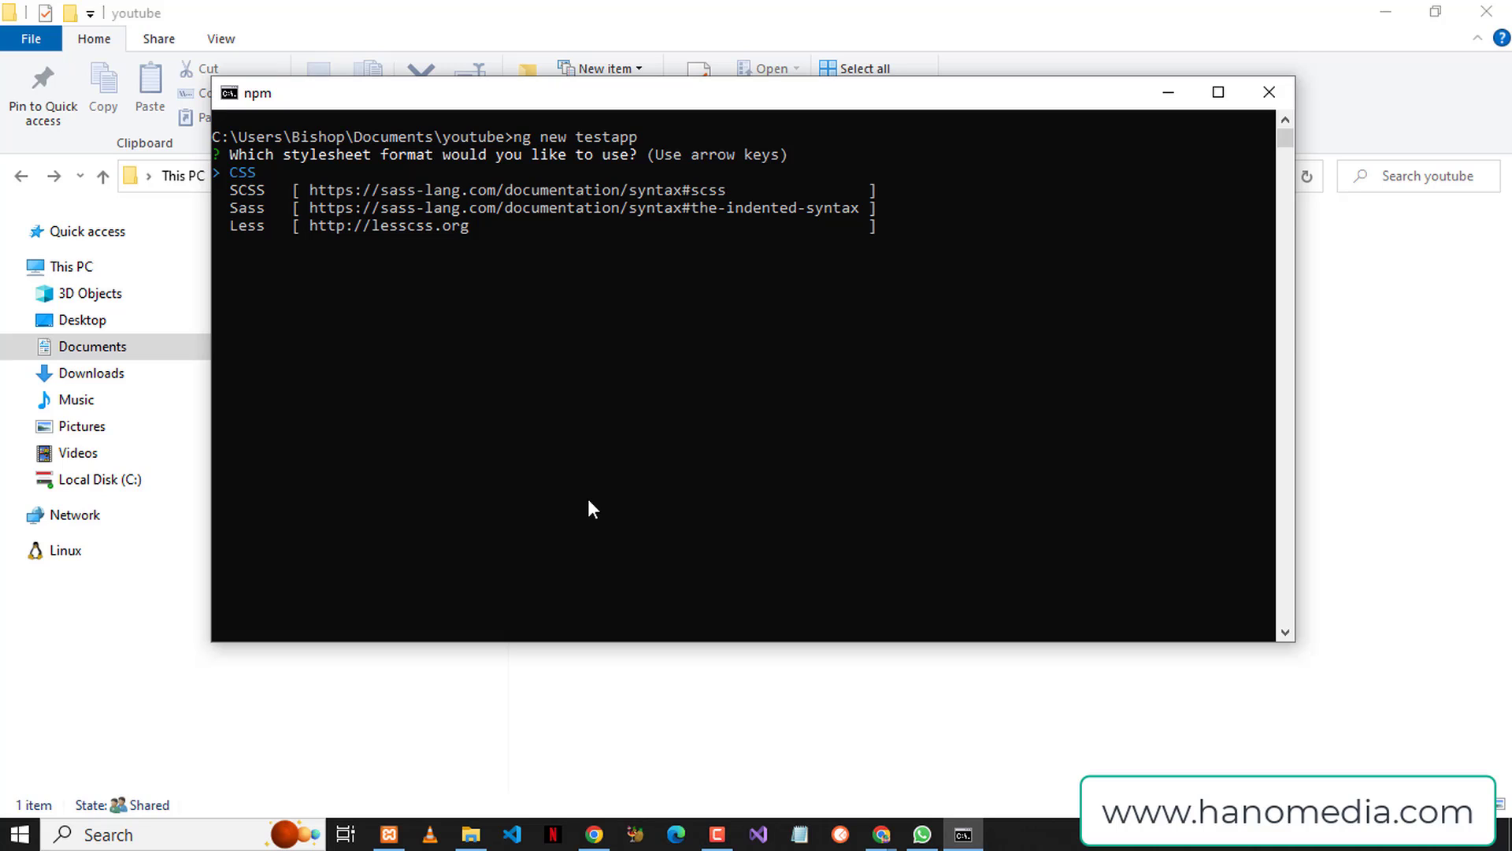
key("enter")
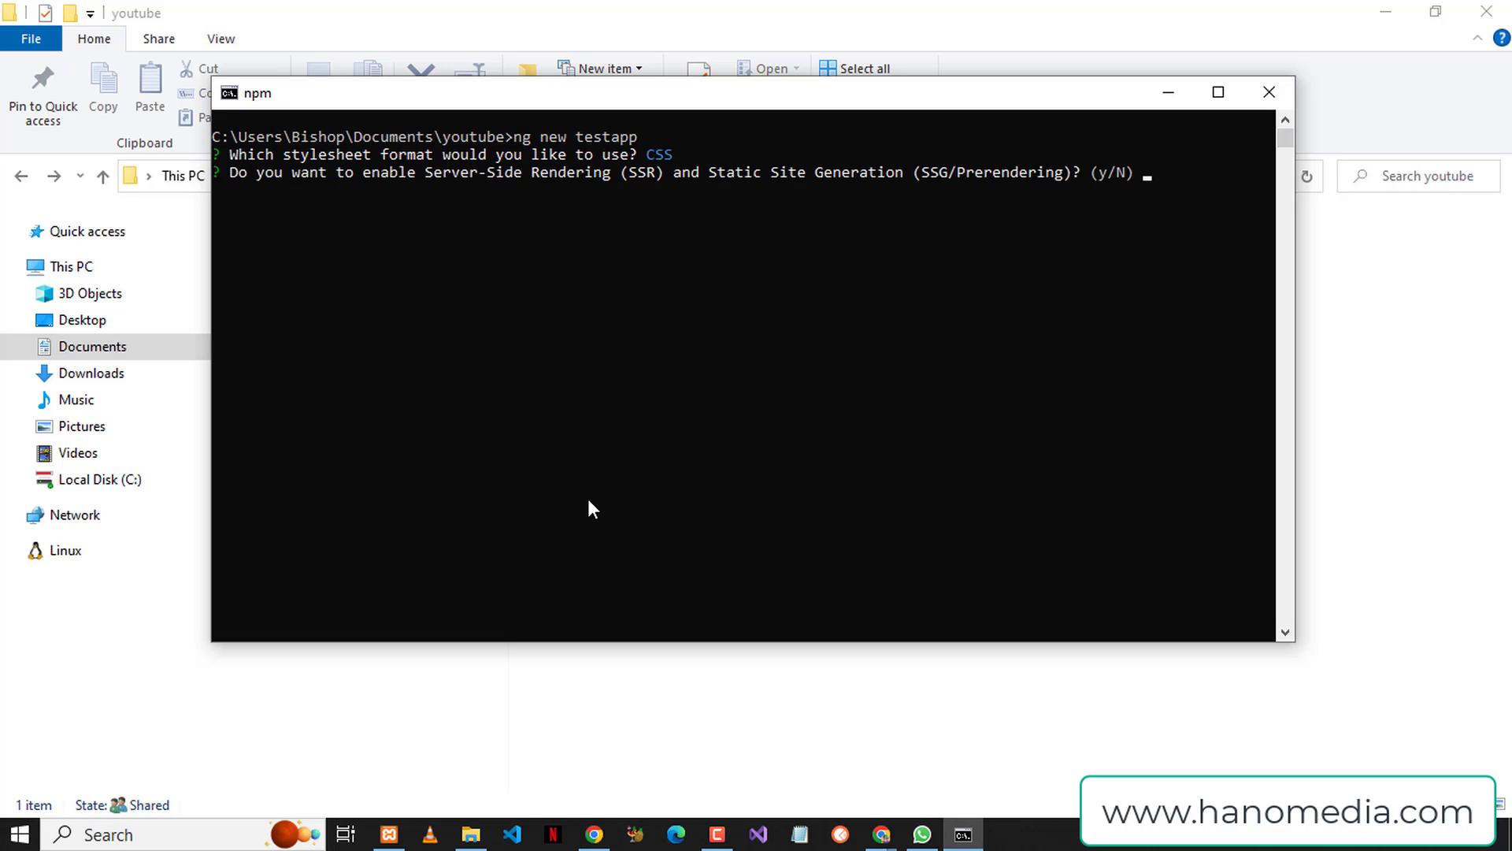
mouse_move(359, 207)
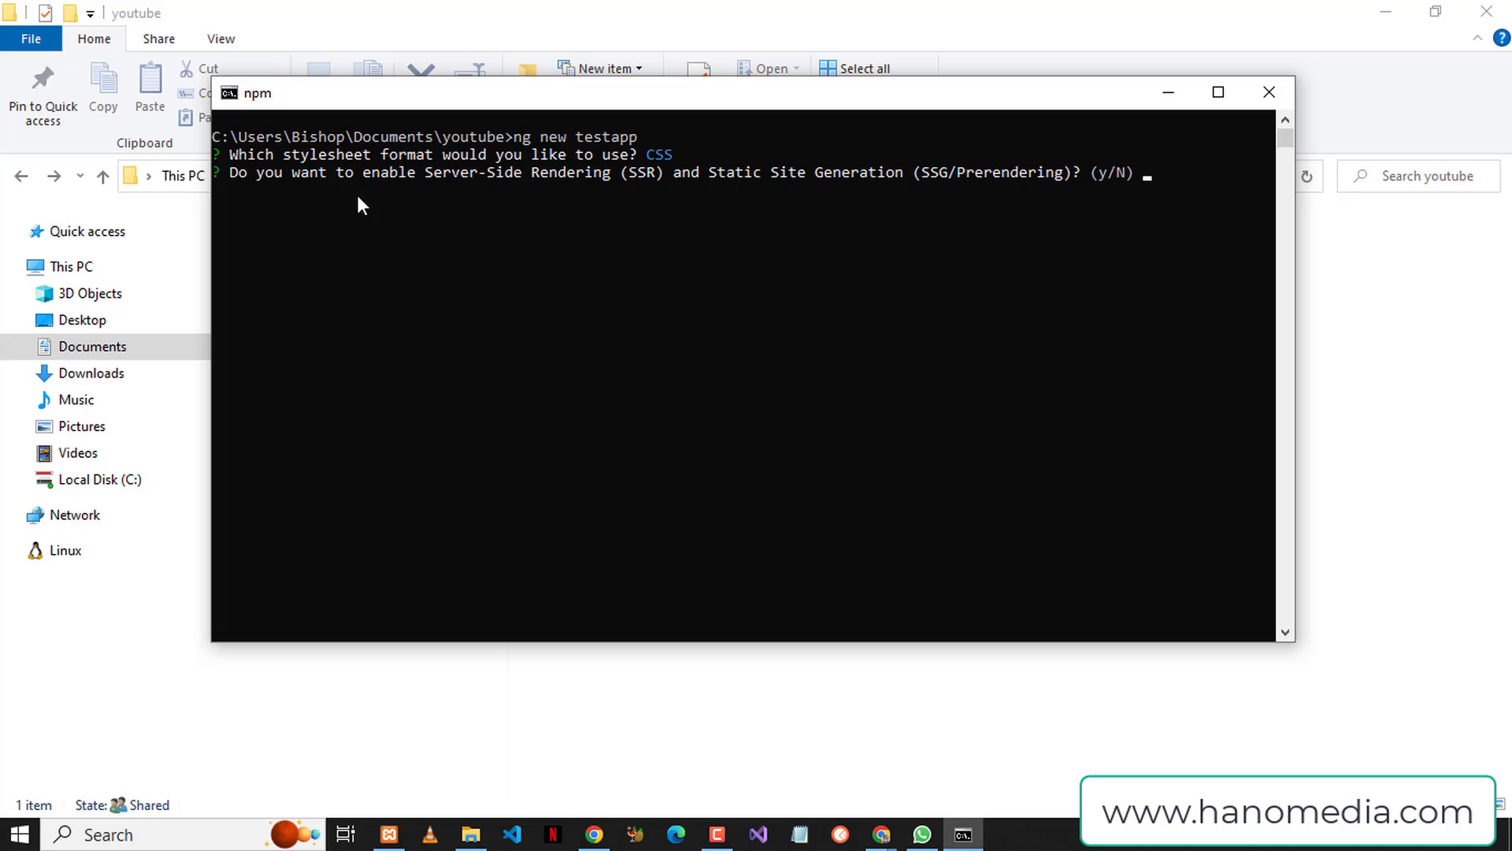
mouse_move(281, 191)
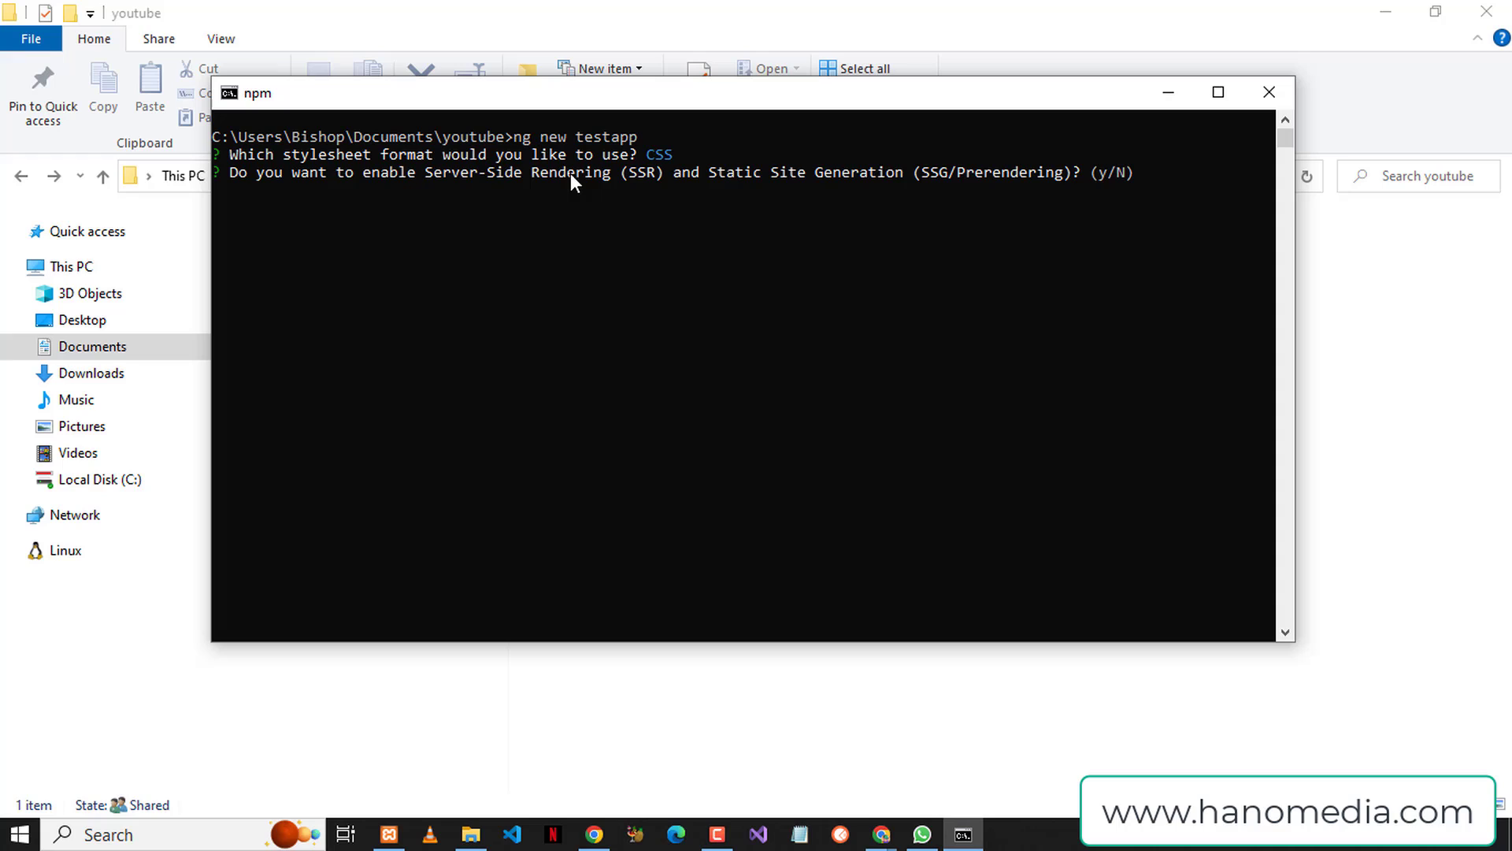
mouse_move(677, 196)
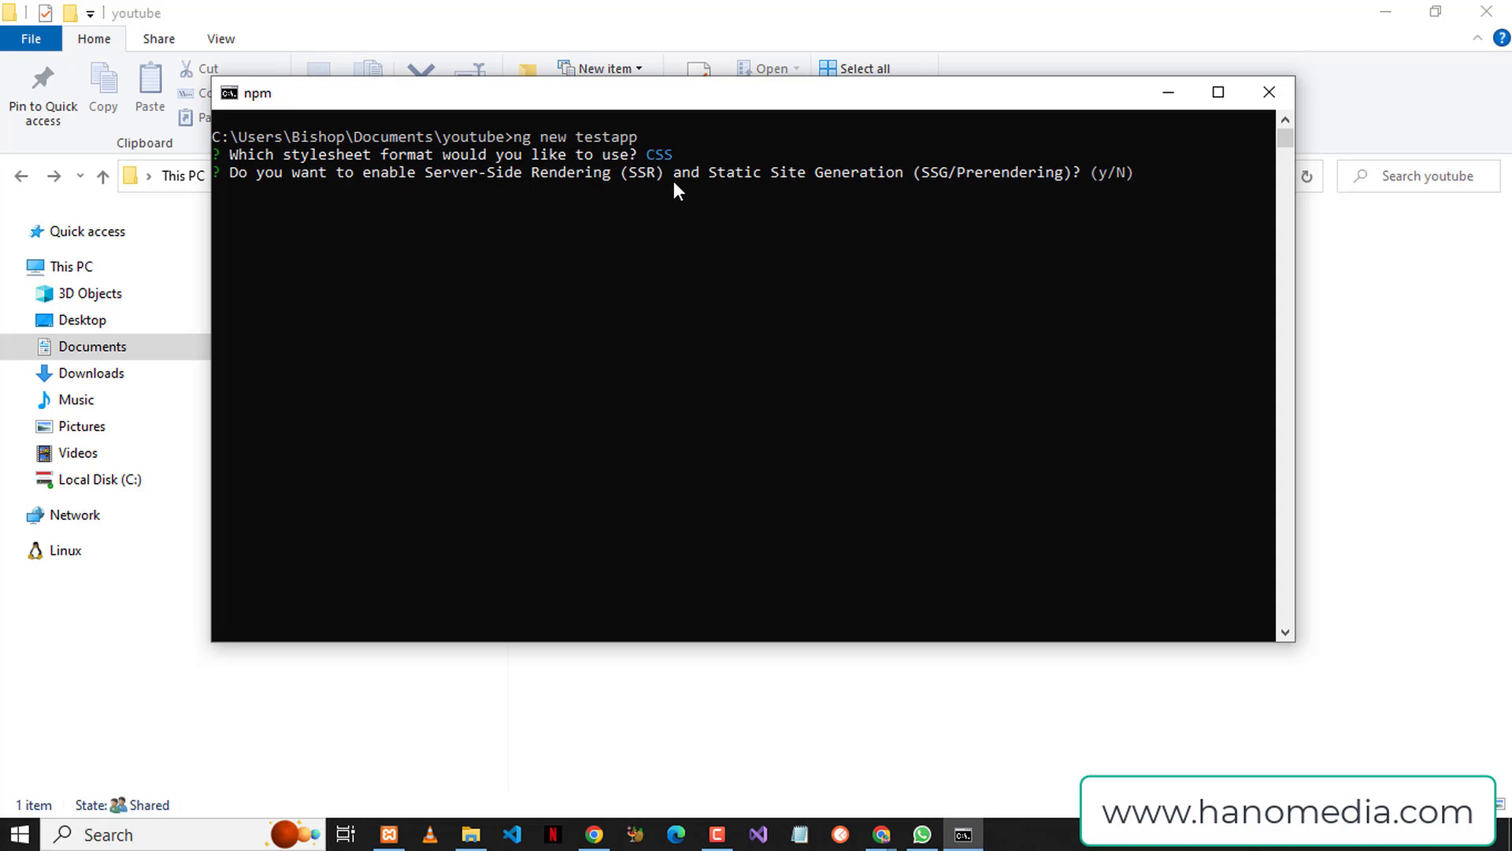
type("y")
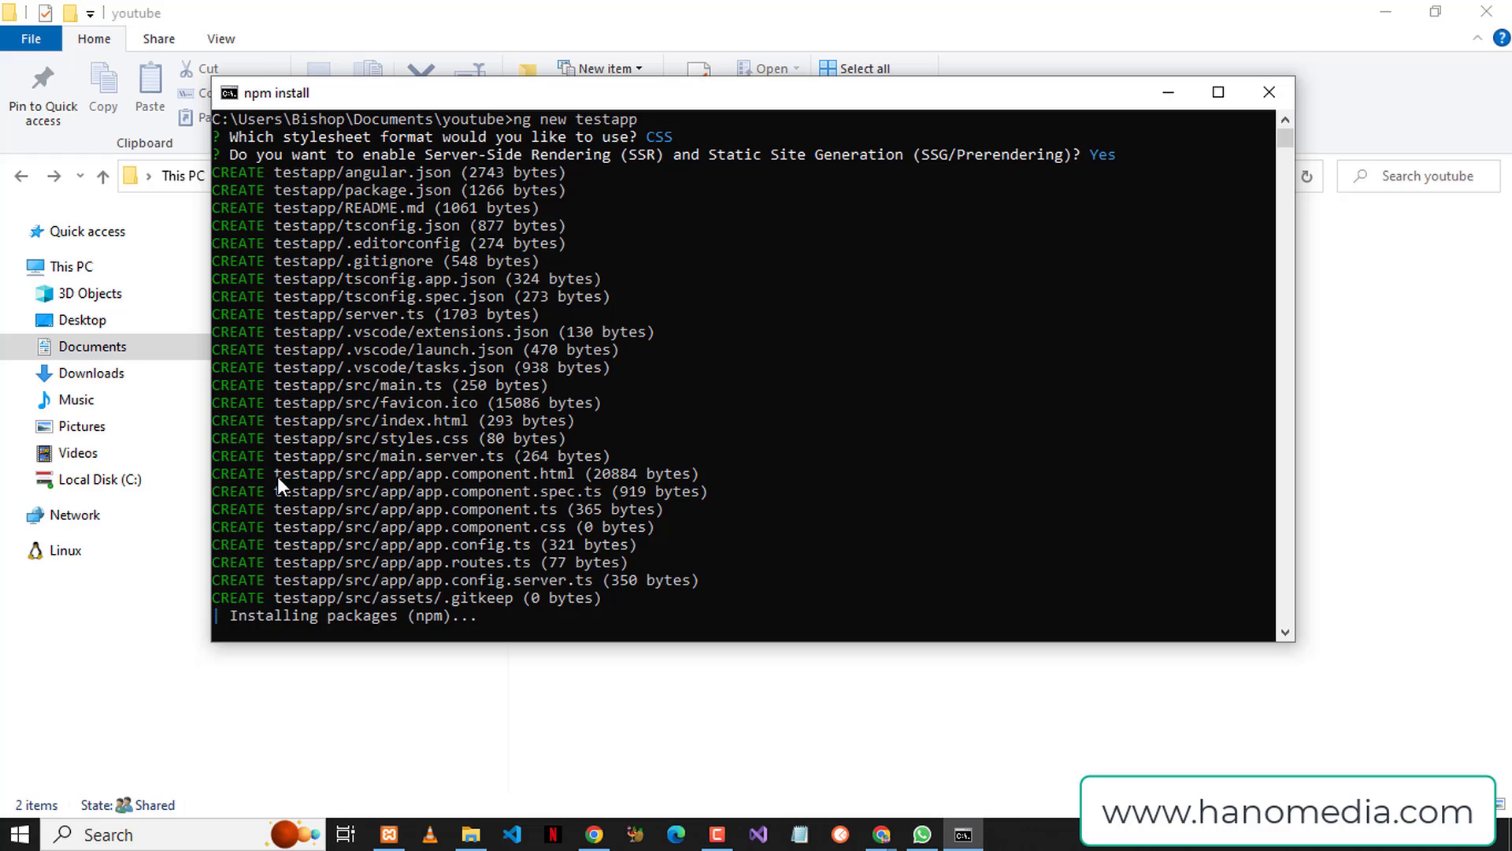
mouse_move(403, 486)
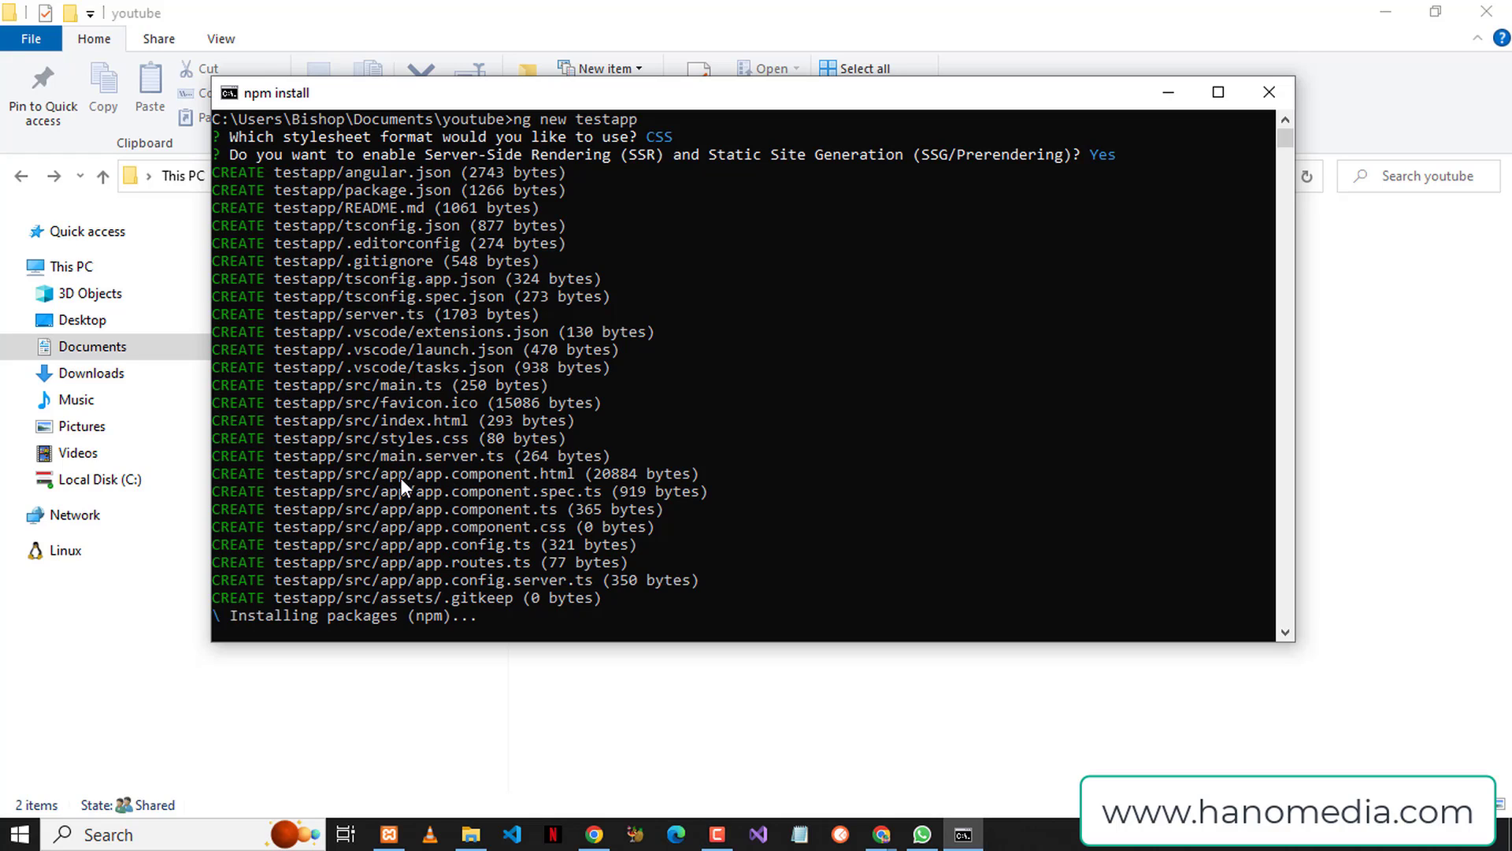
mouse_move(511, 500)
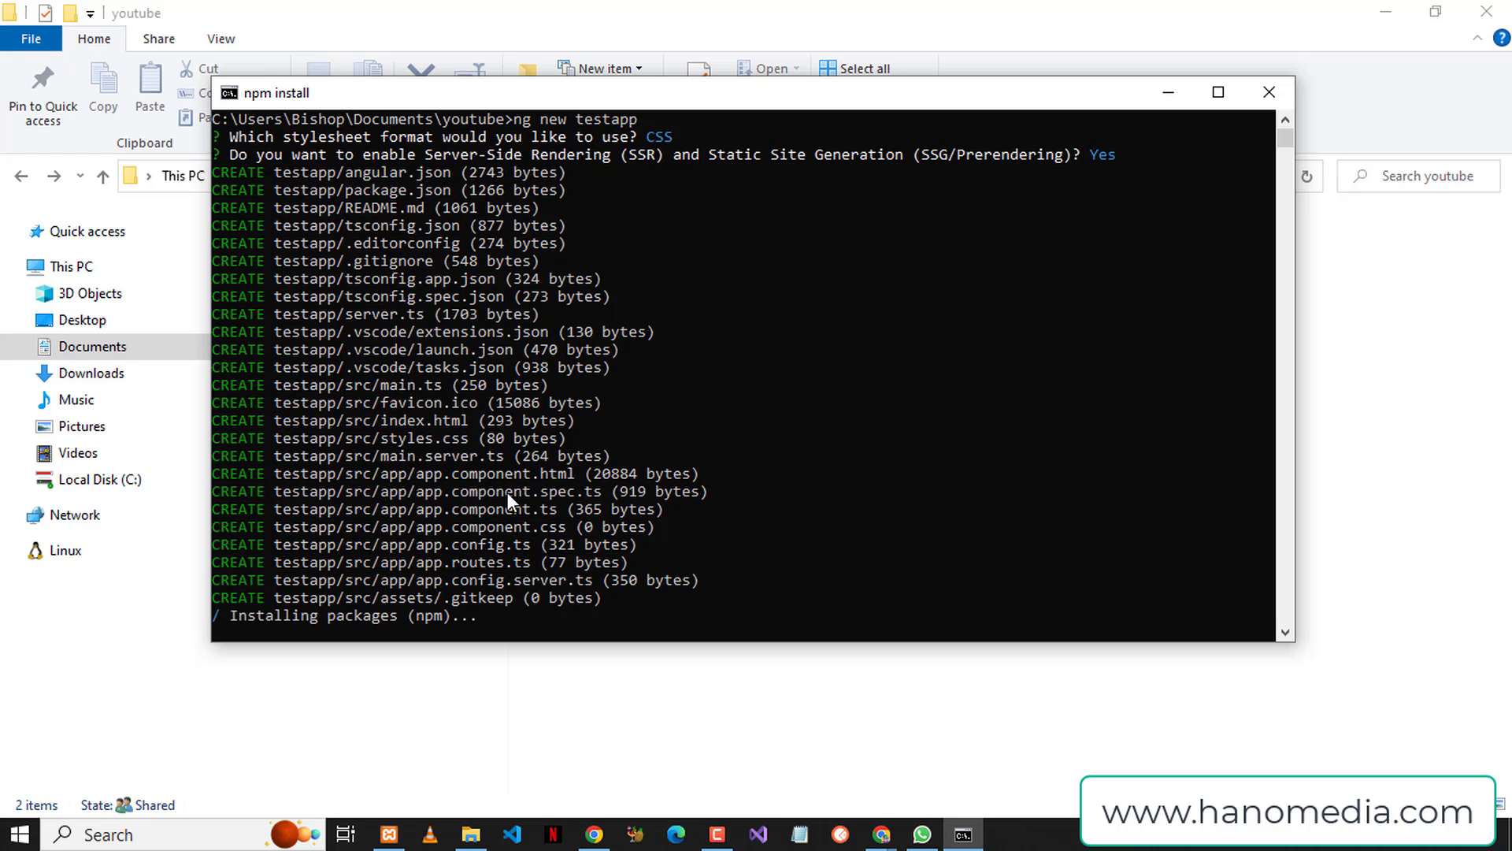
mouse_move(539, 520)
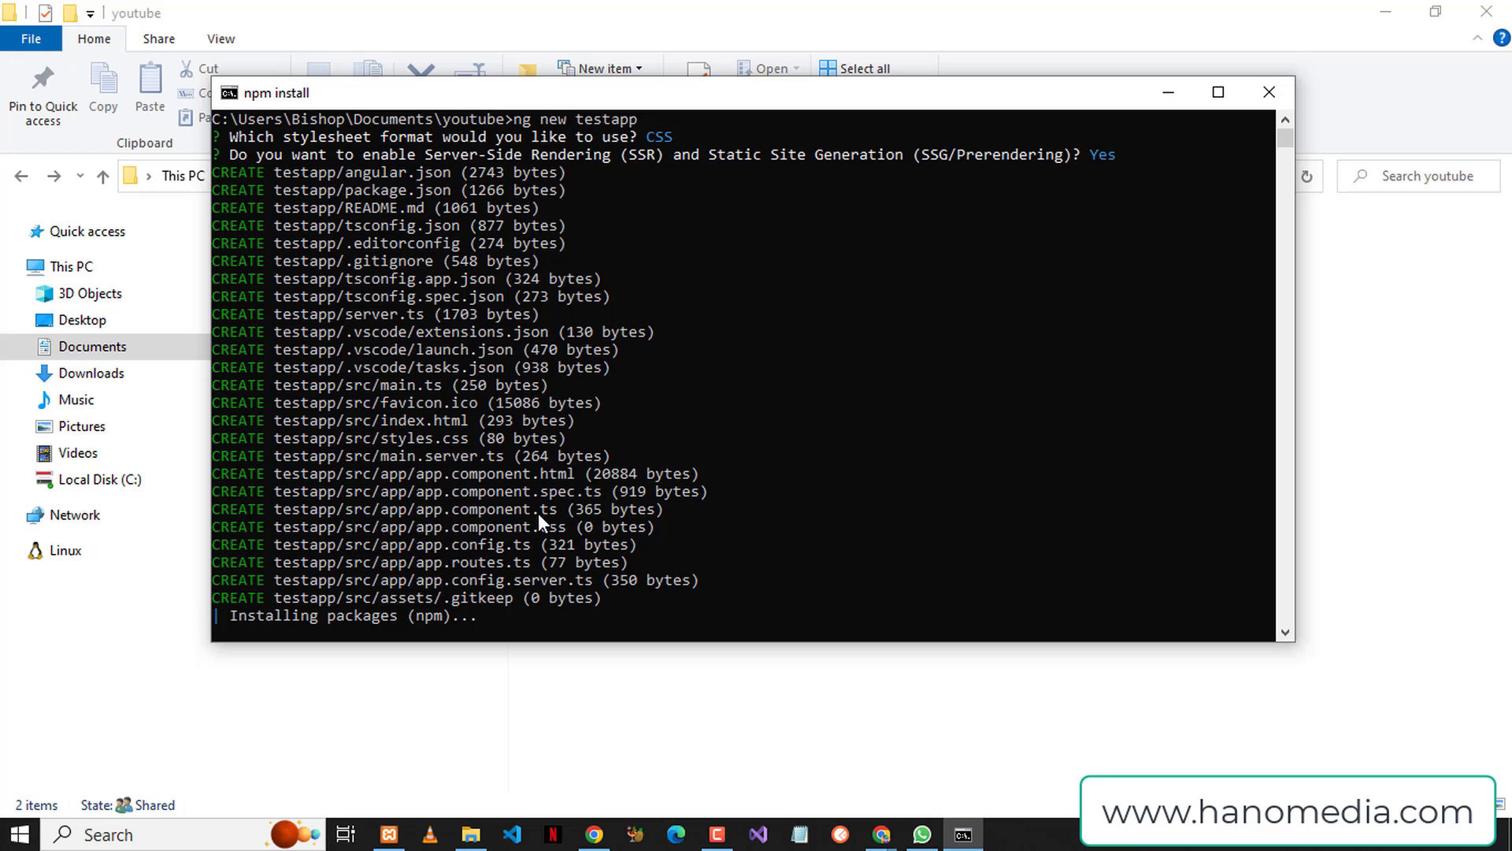
mouse_move(553, 542)
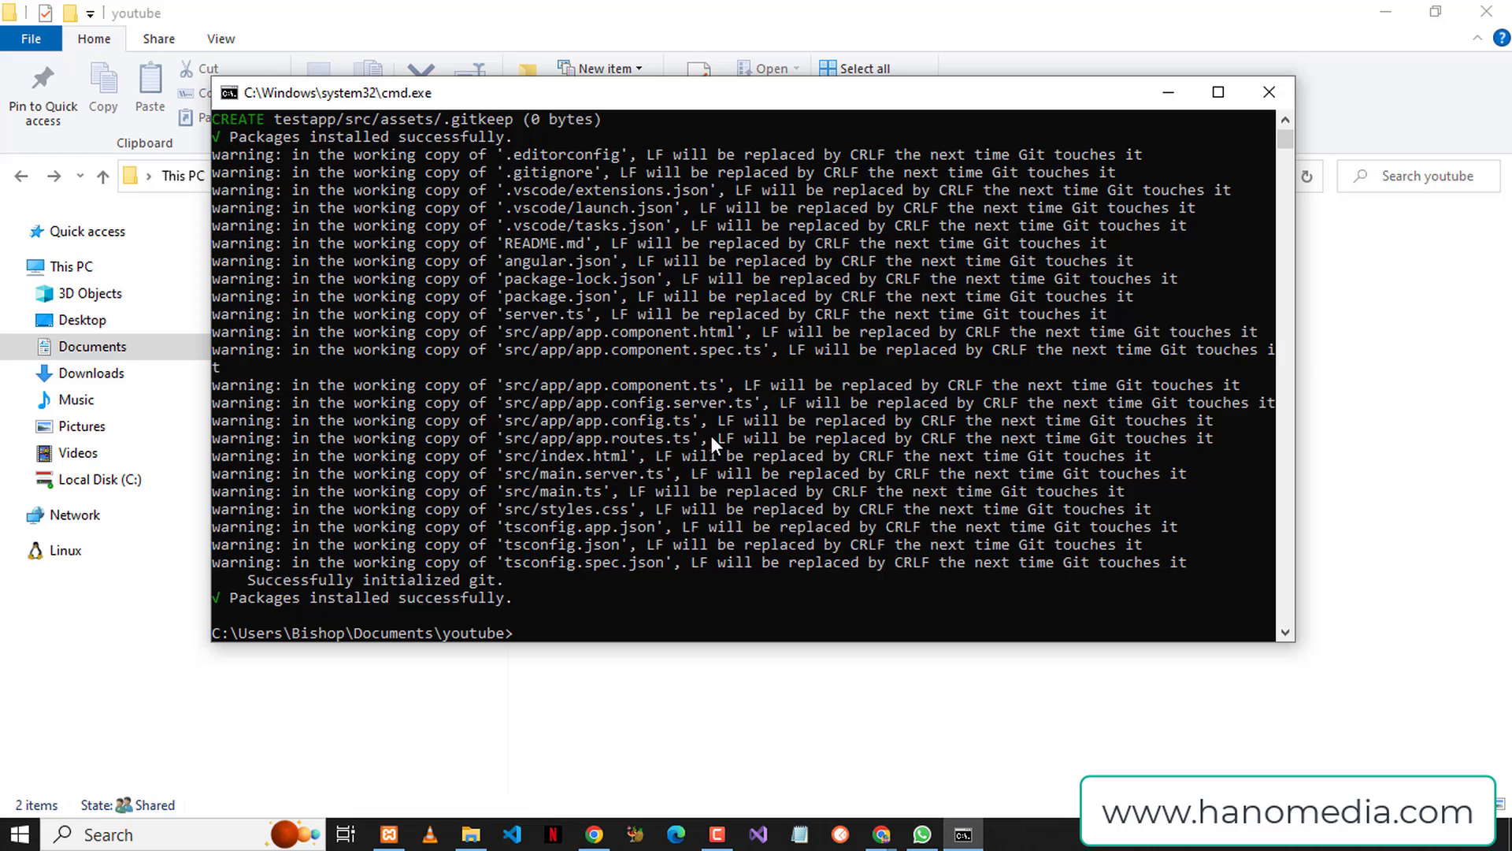
mouse_move(643, 565)
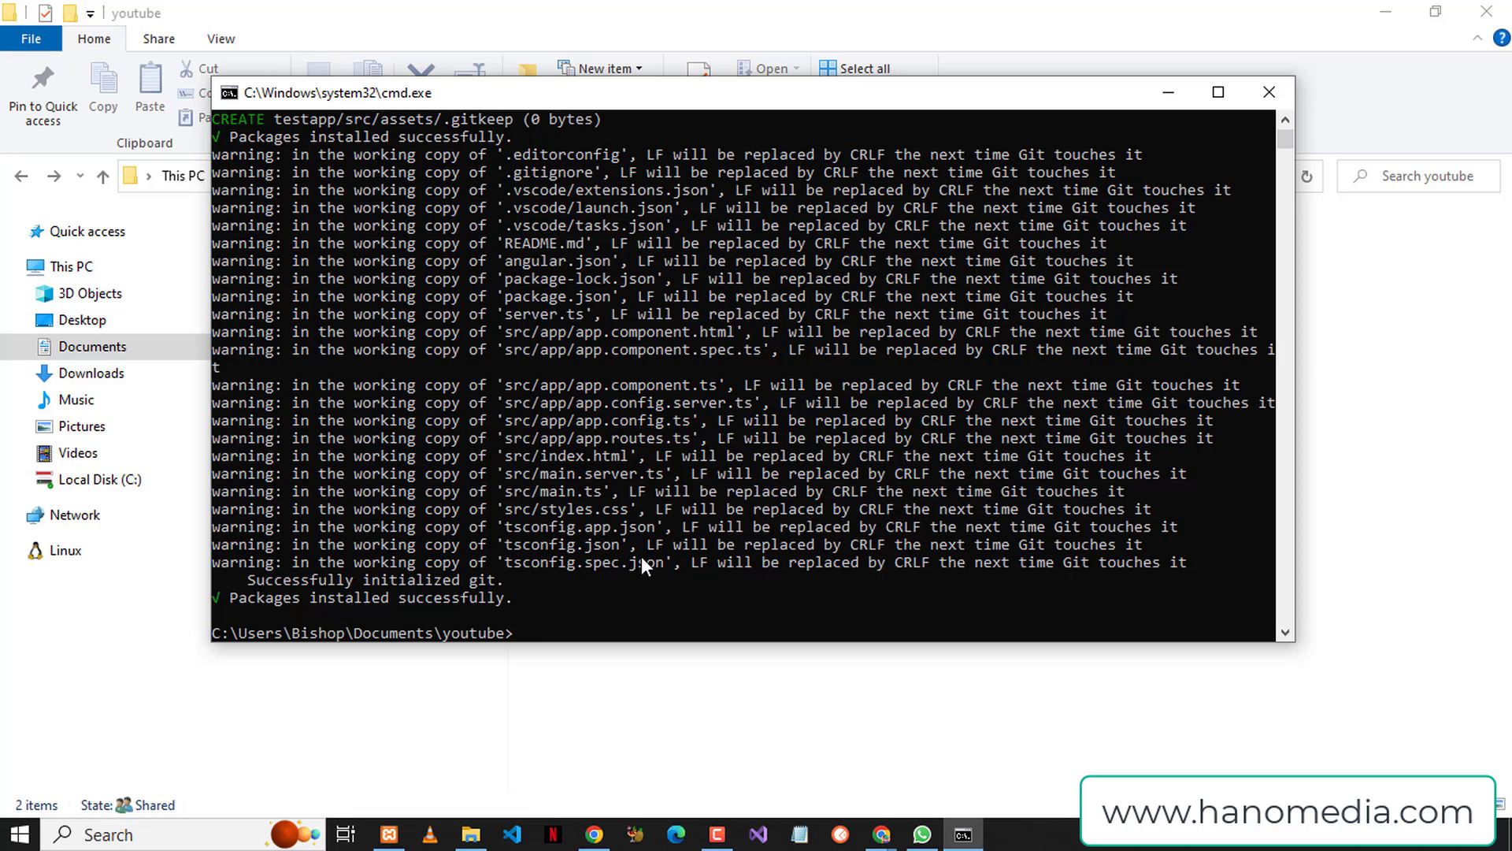
mouse_move(438, 186)
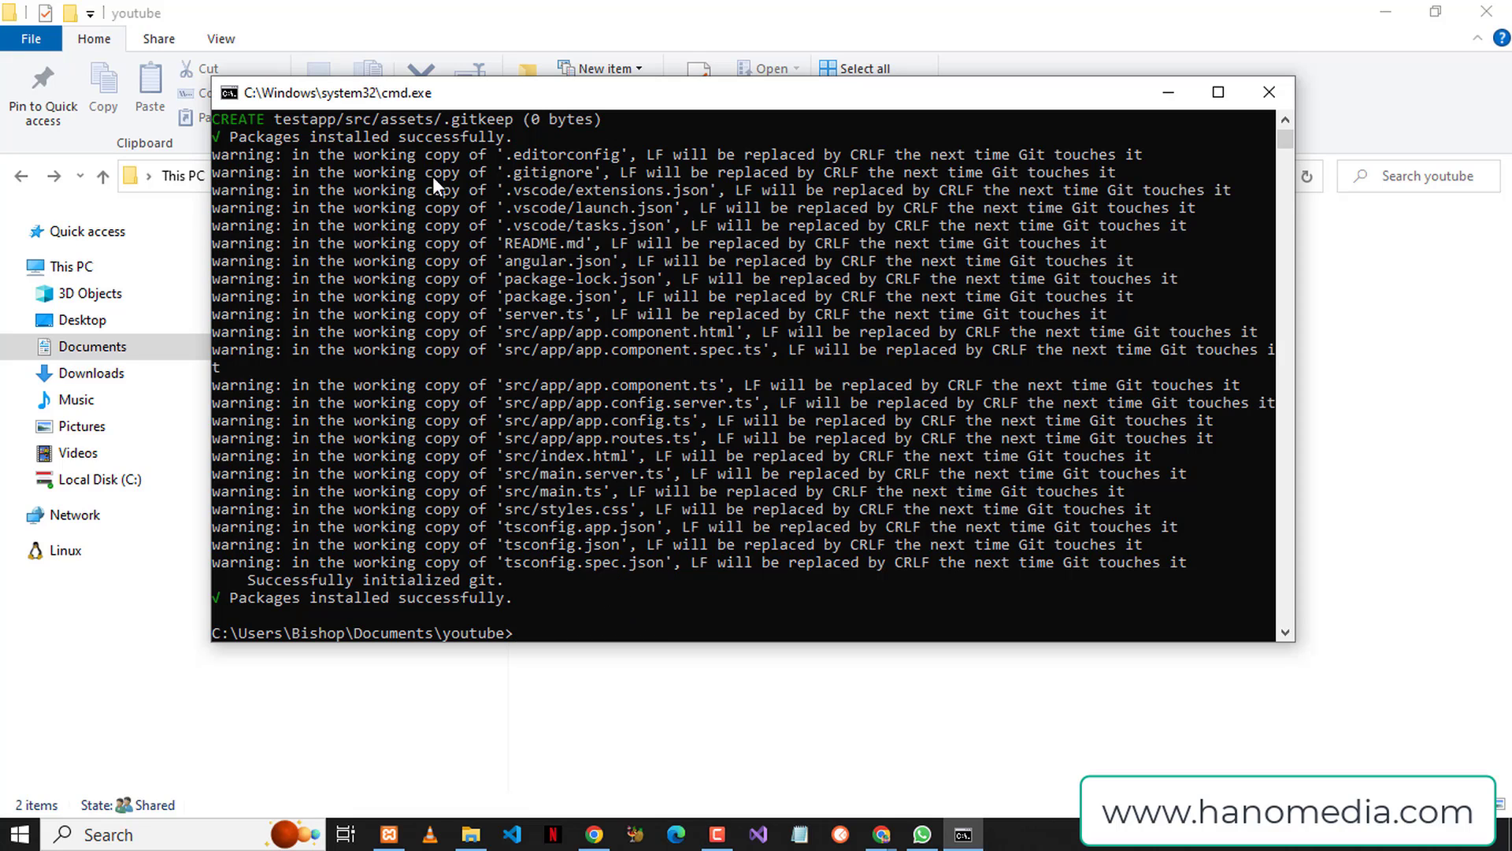
mouse_move(668, 605)
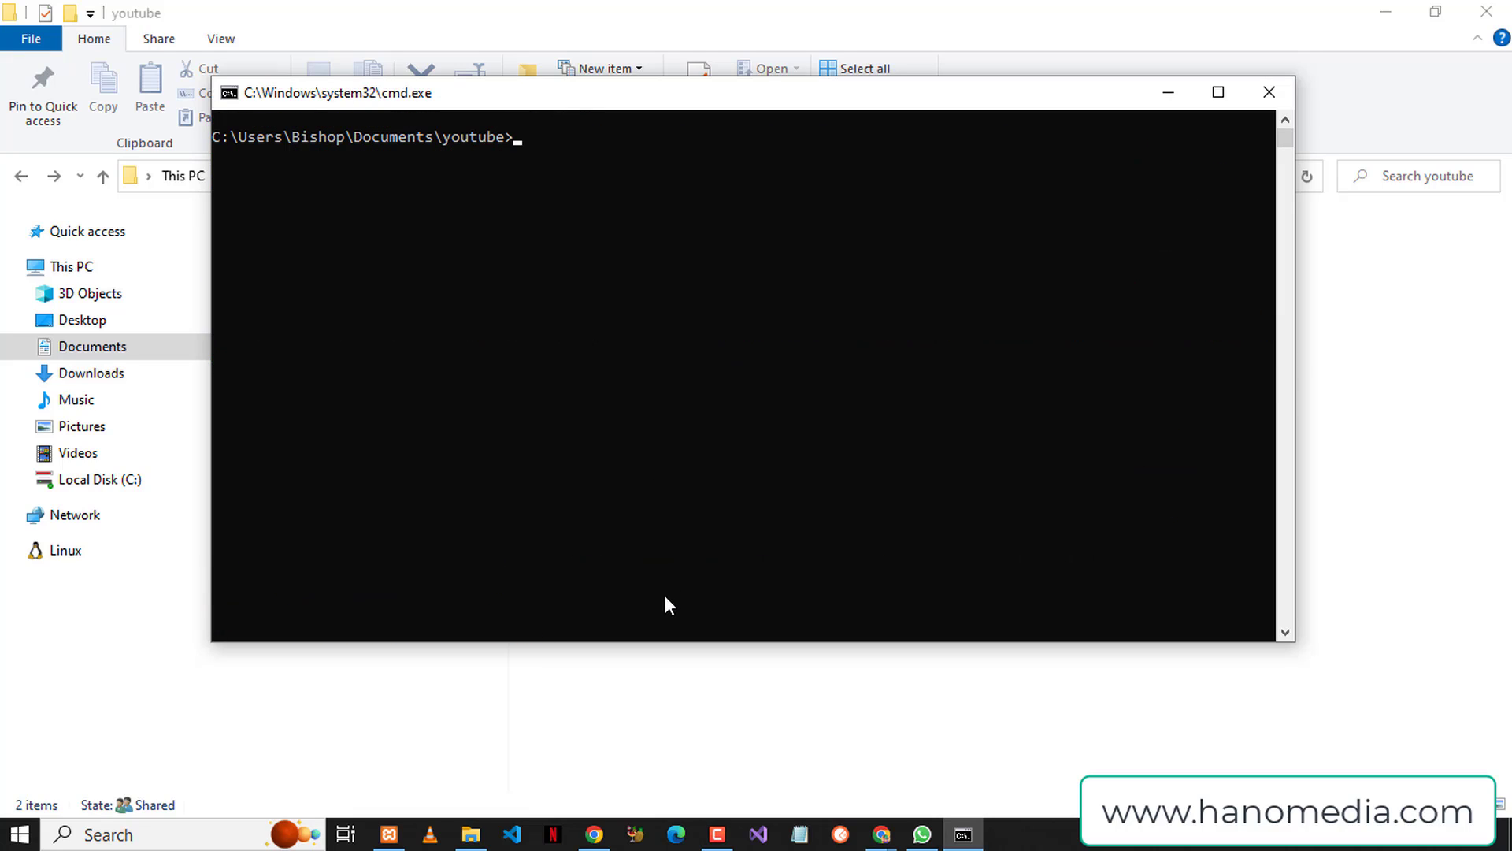
- Change into the testapp folder and launch VS Code on it with code
type("code")
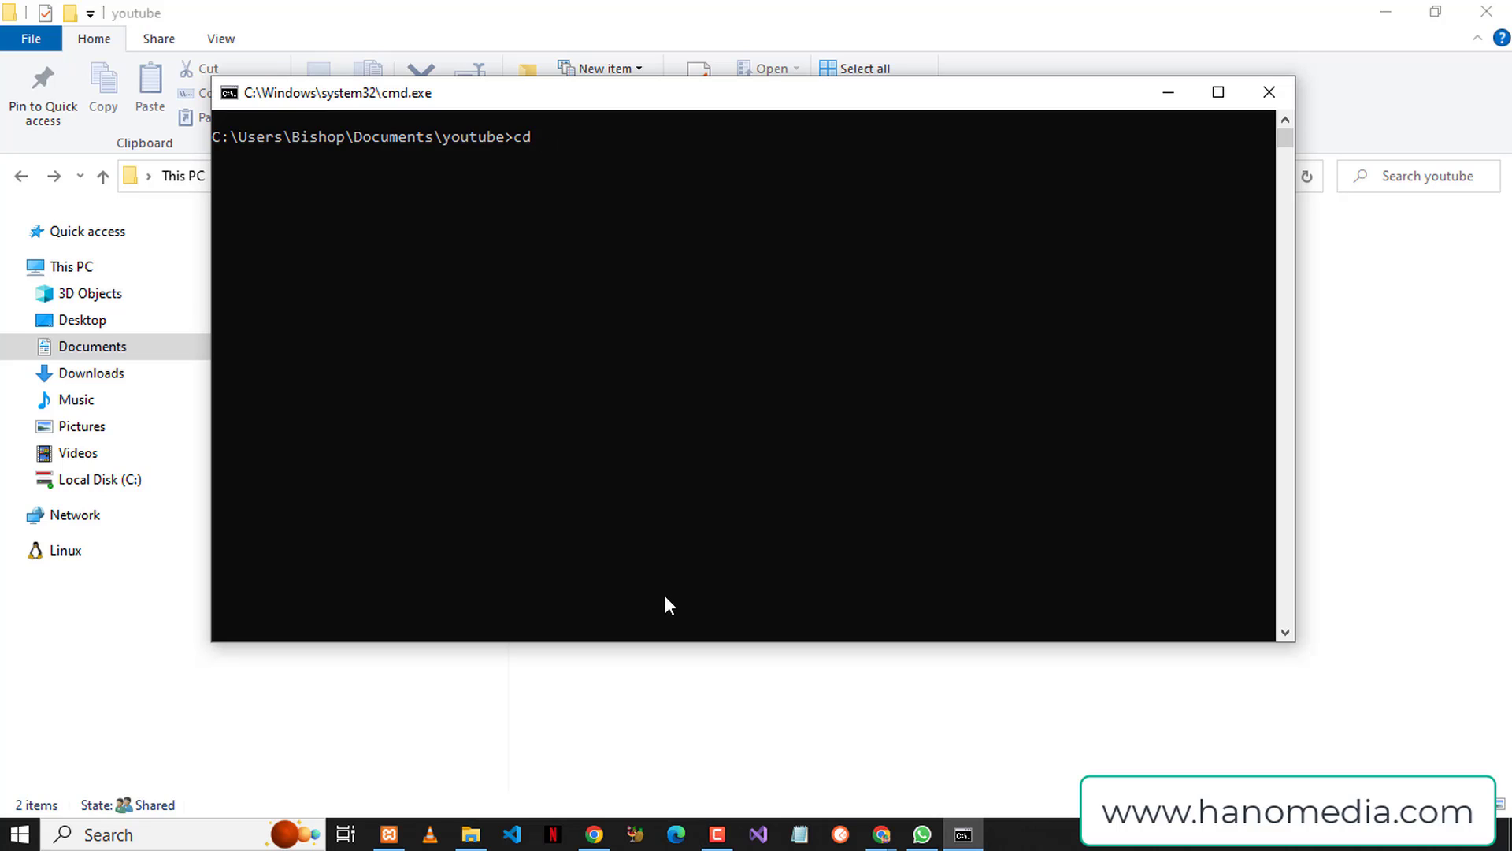
type("testapp")
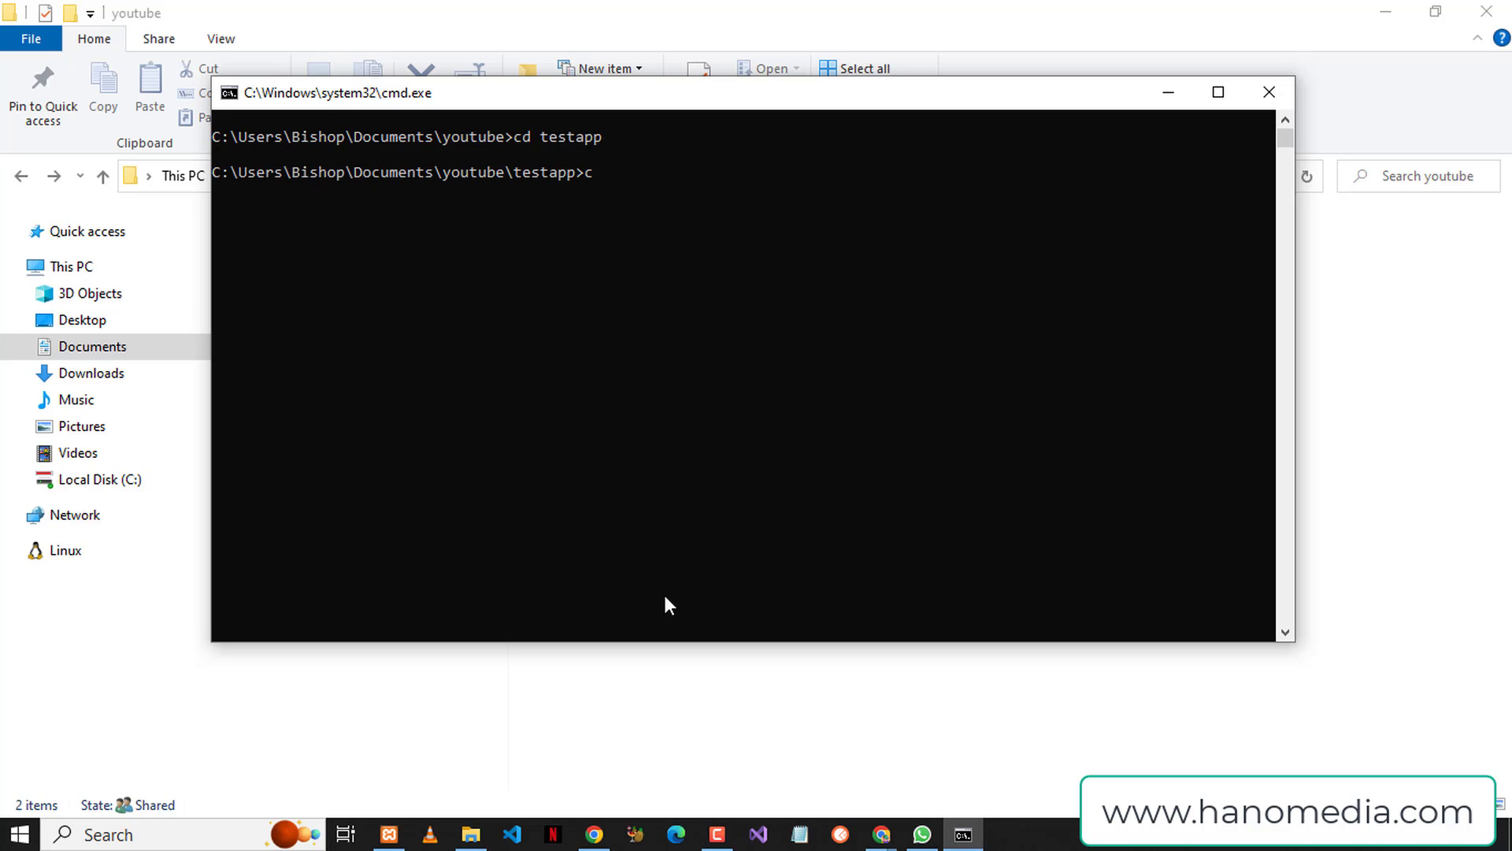
type("ode .")
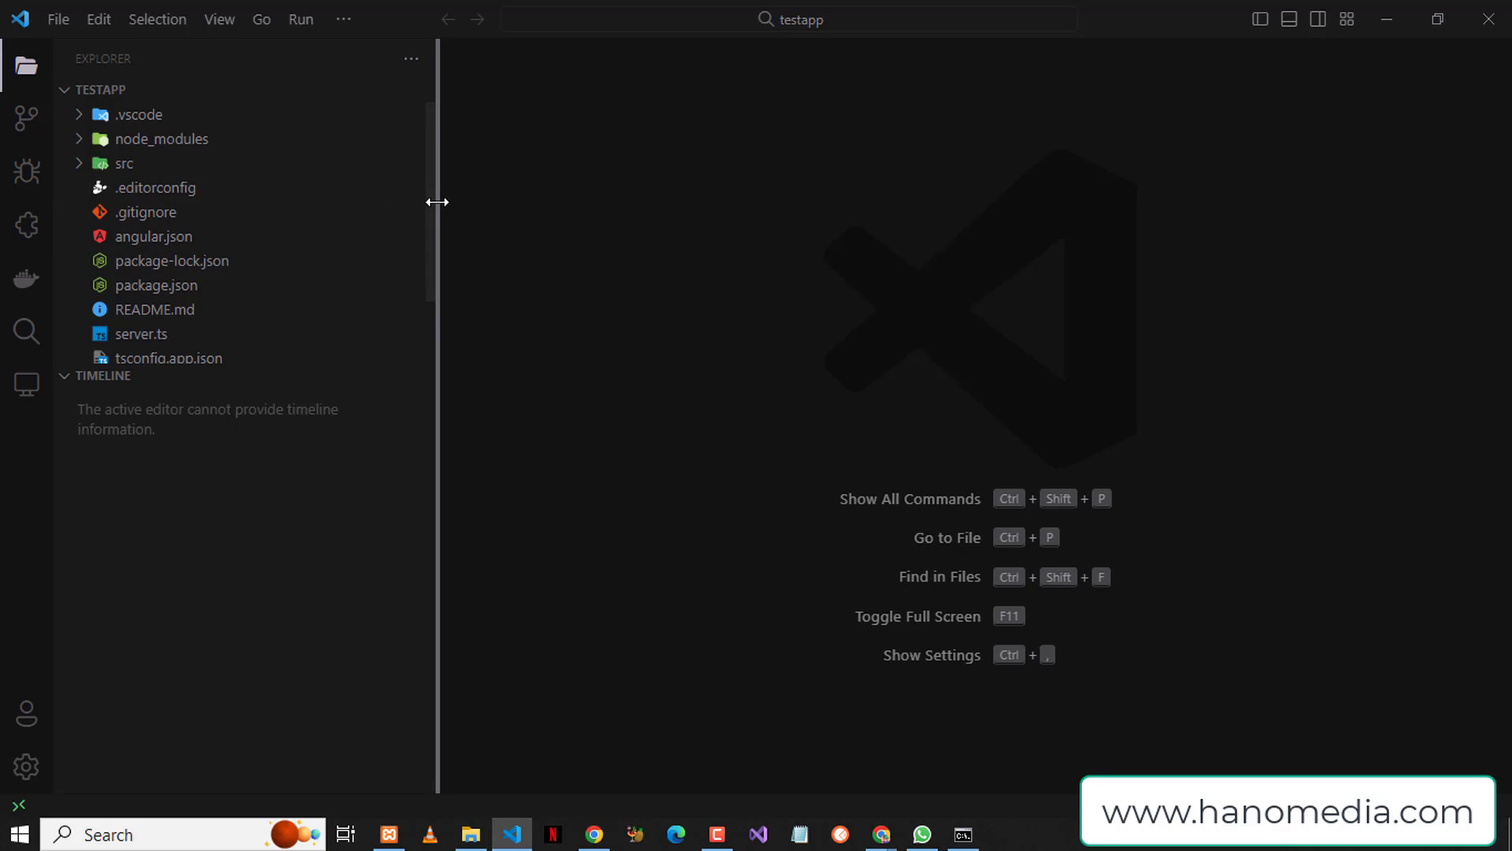
- Expand src and its app folder in the Explorer, collapsing the Timeline panel for space
left_click(123, 164)
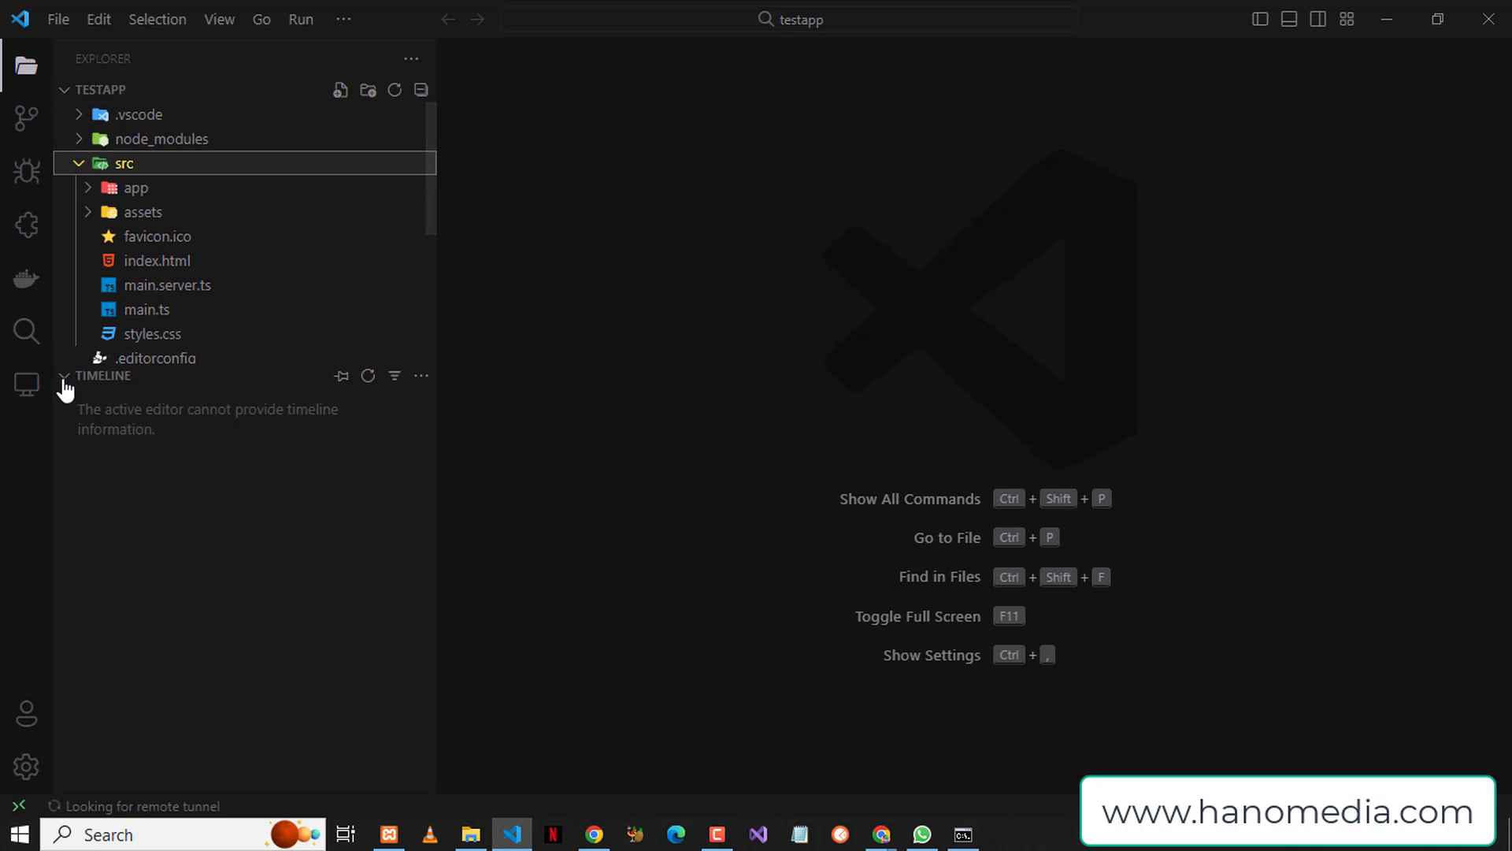
left_click(67, 375)
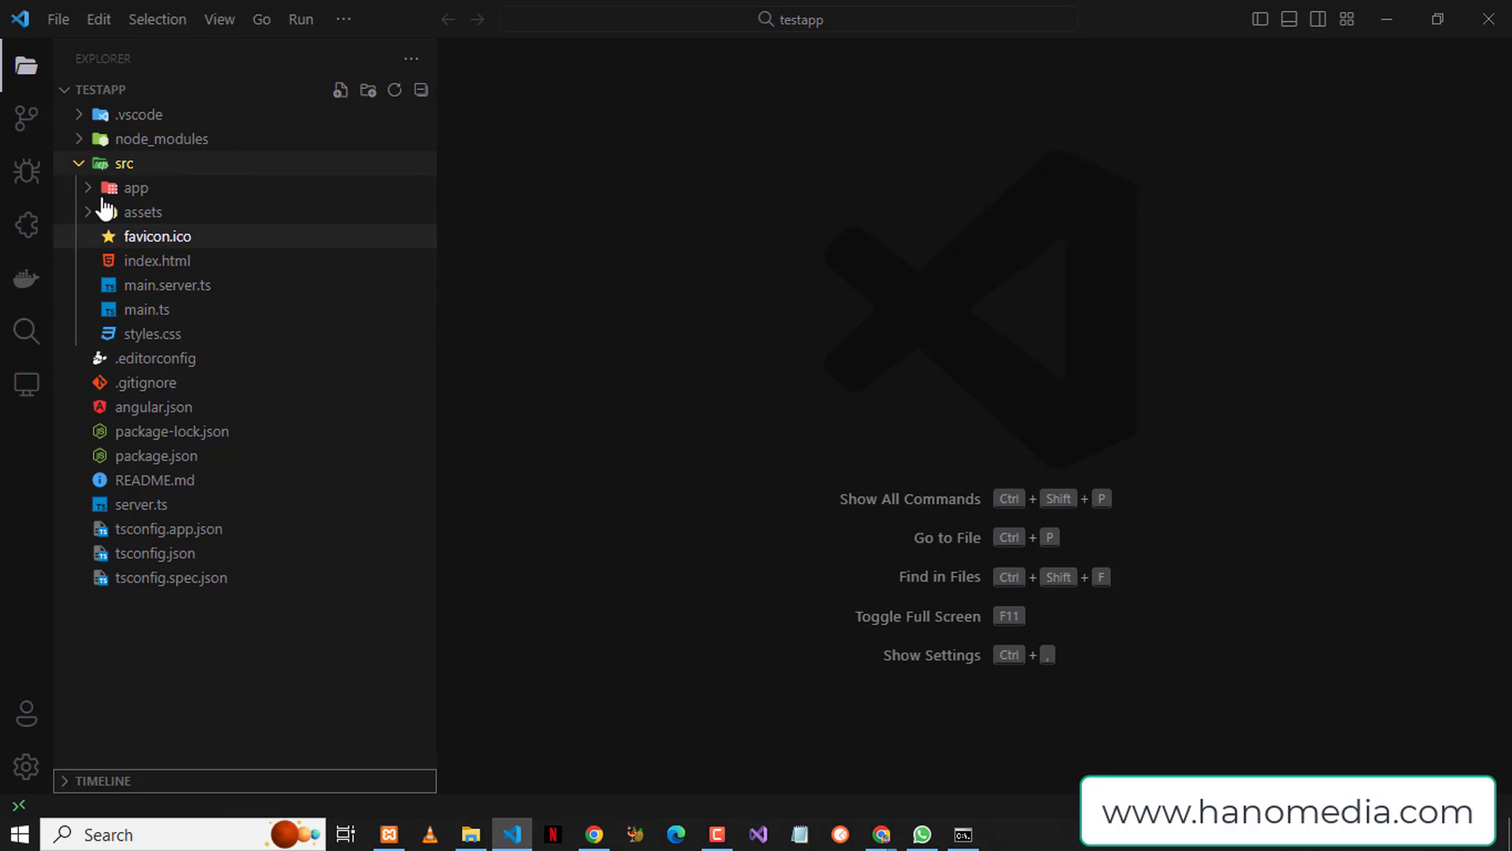
left_click(135, 187)
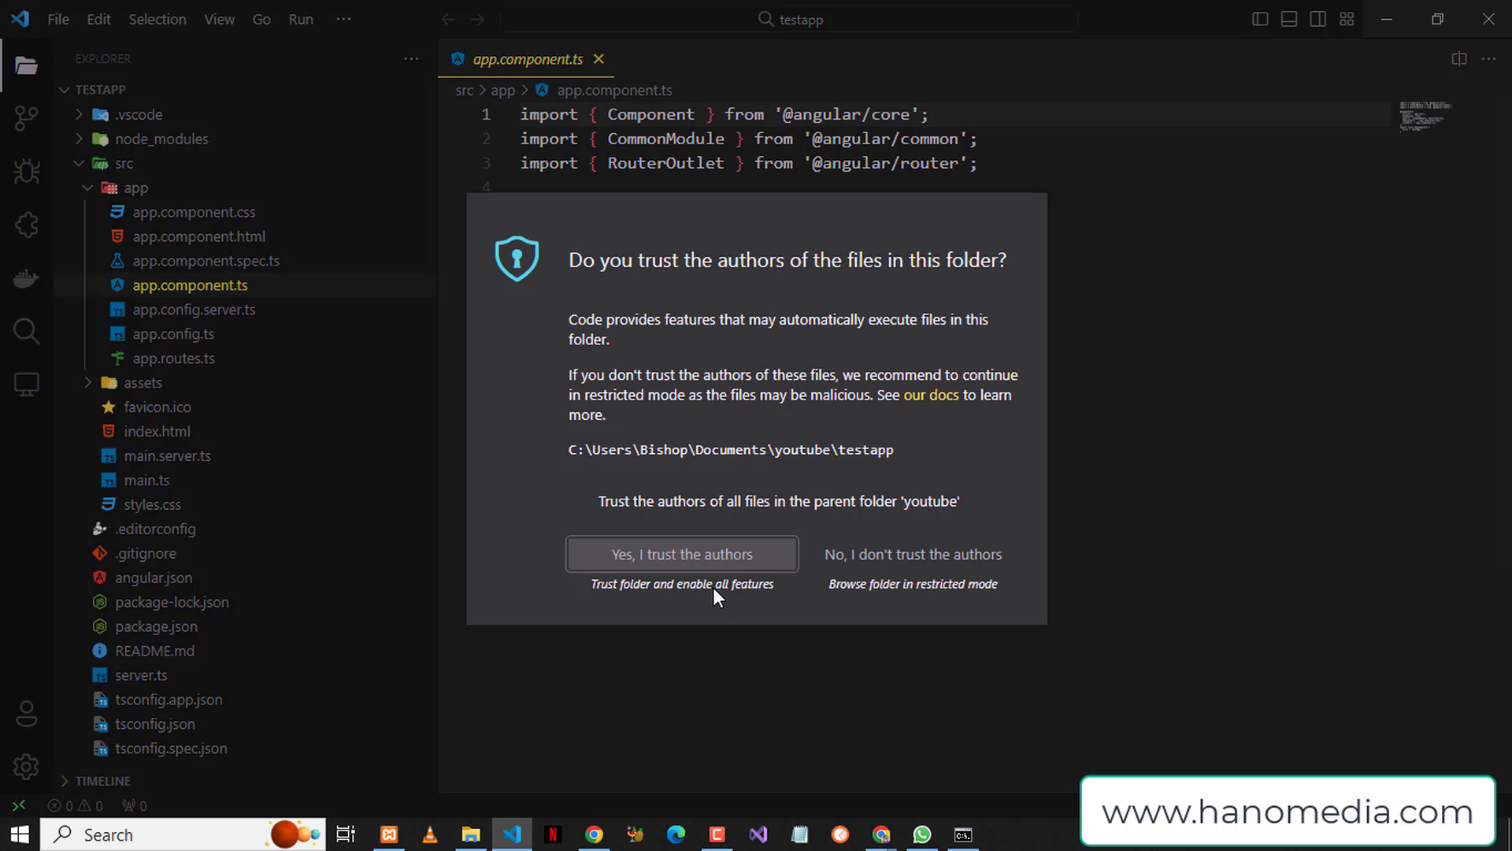
- Answer 'Yes, I trust the authors' for the testapp workspace
left_click(680, 555)
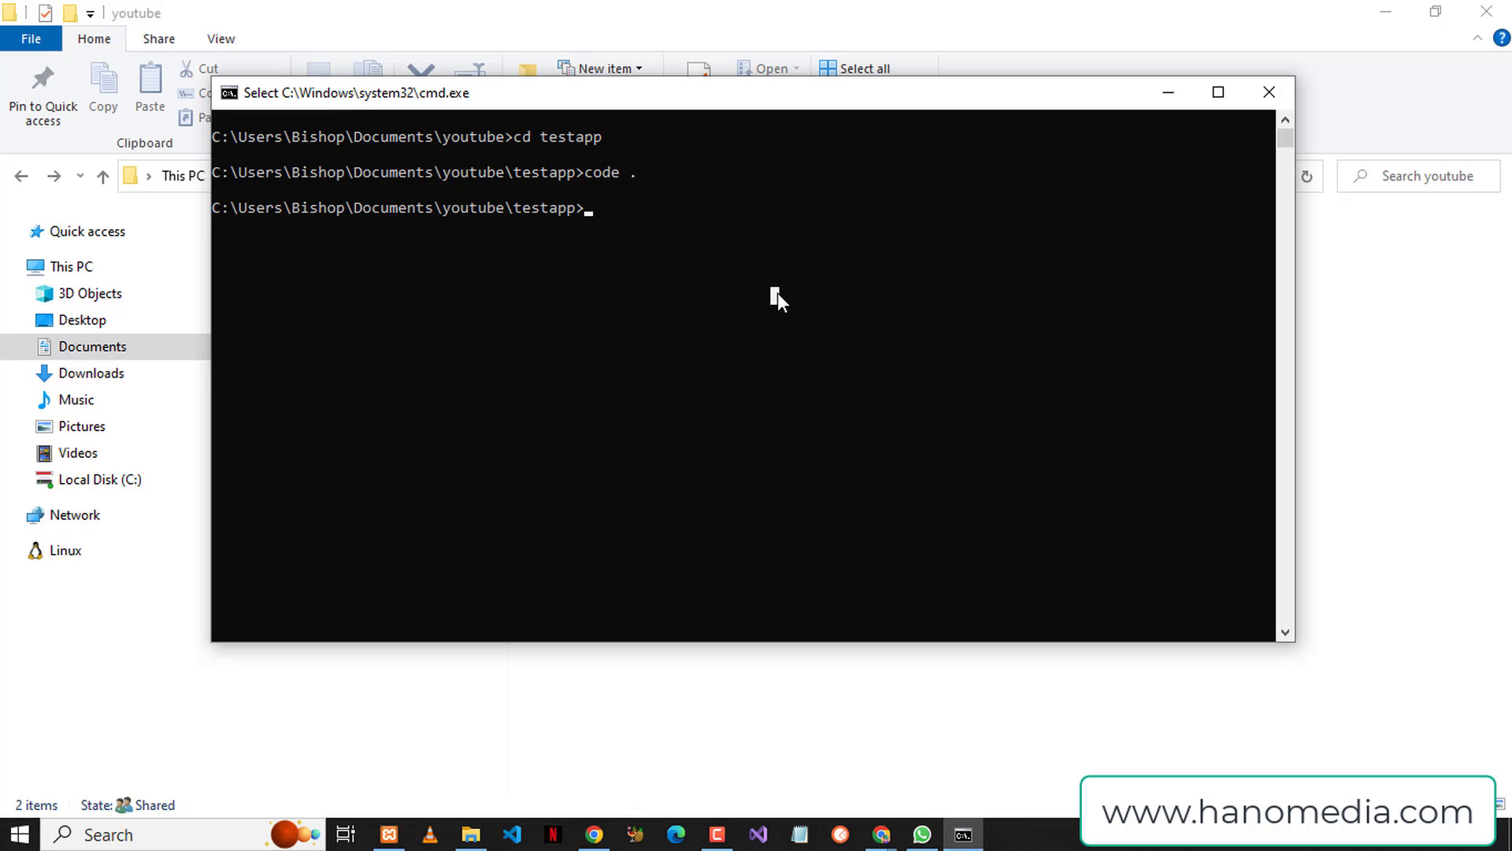
- Go up with cd .. and enter ng new test2 --no-standalone at the youtube folder prompt
type("cd")
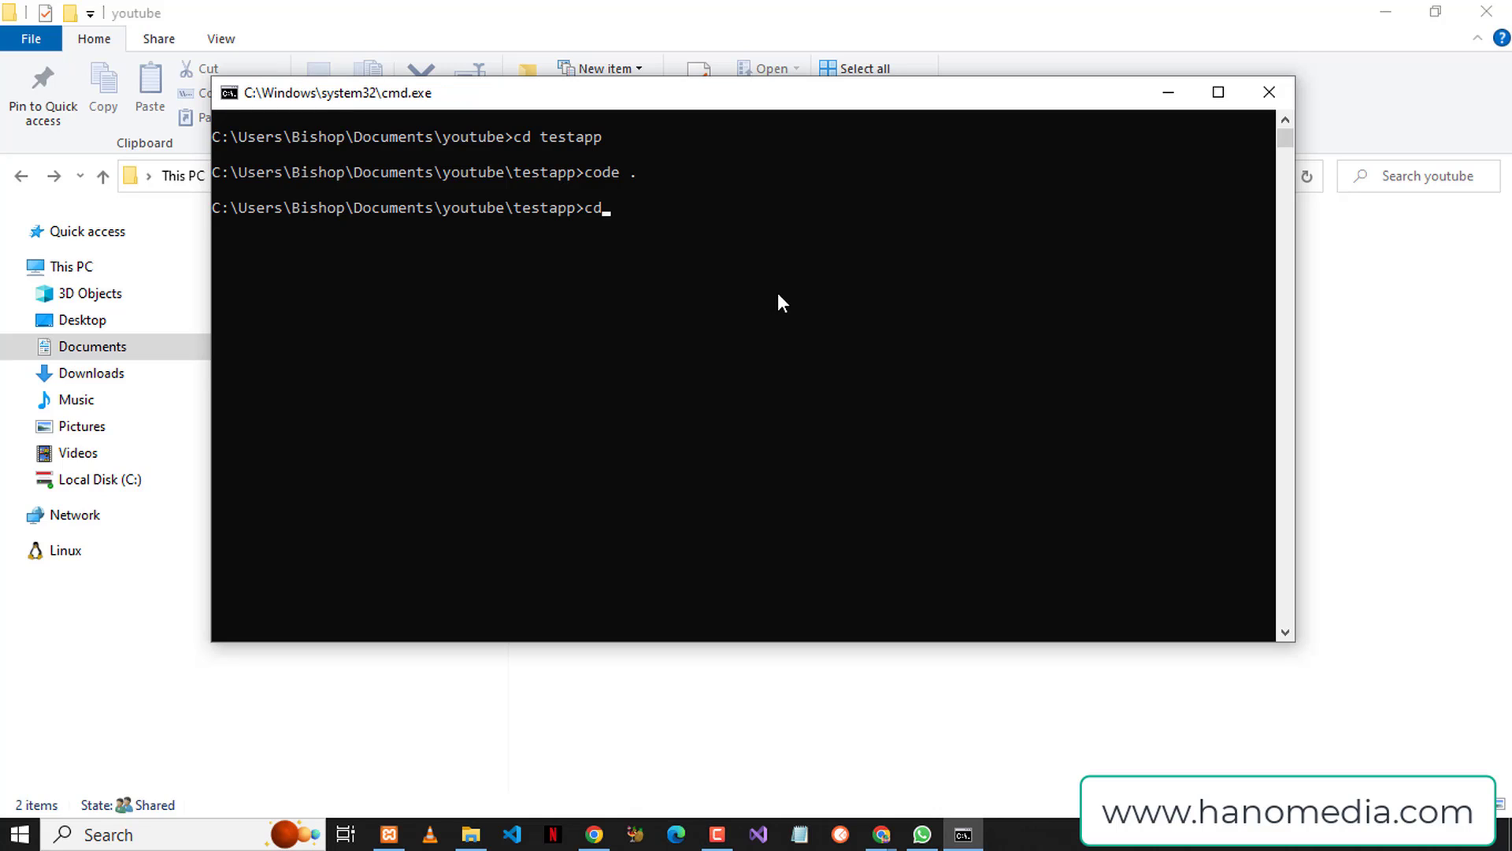
type("..")
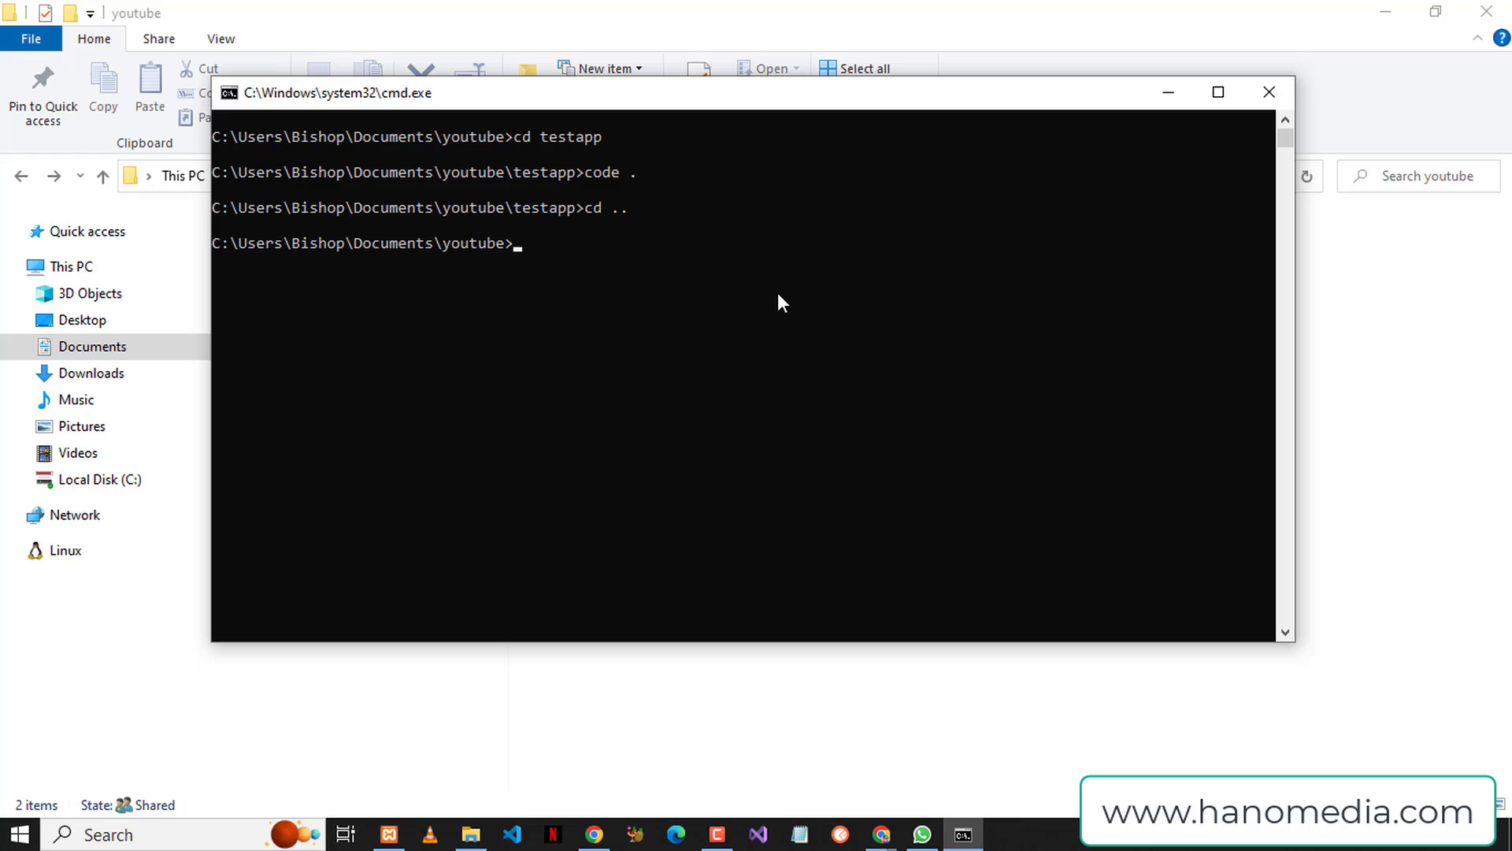
type("ng new")
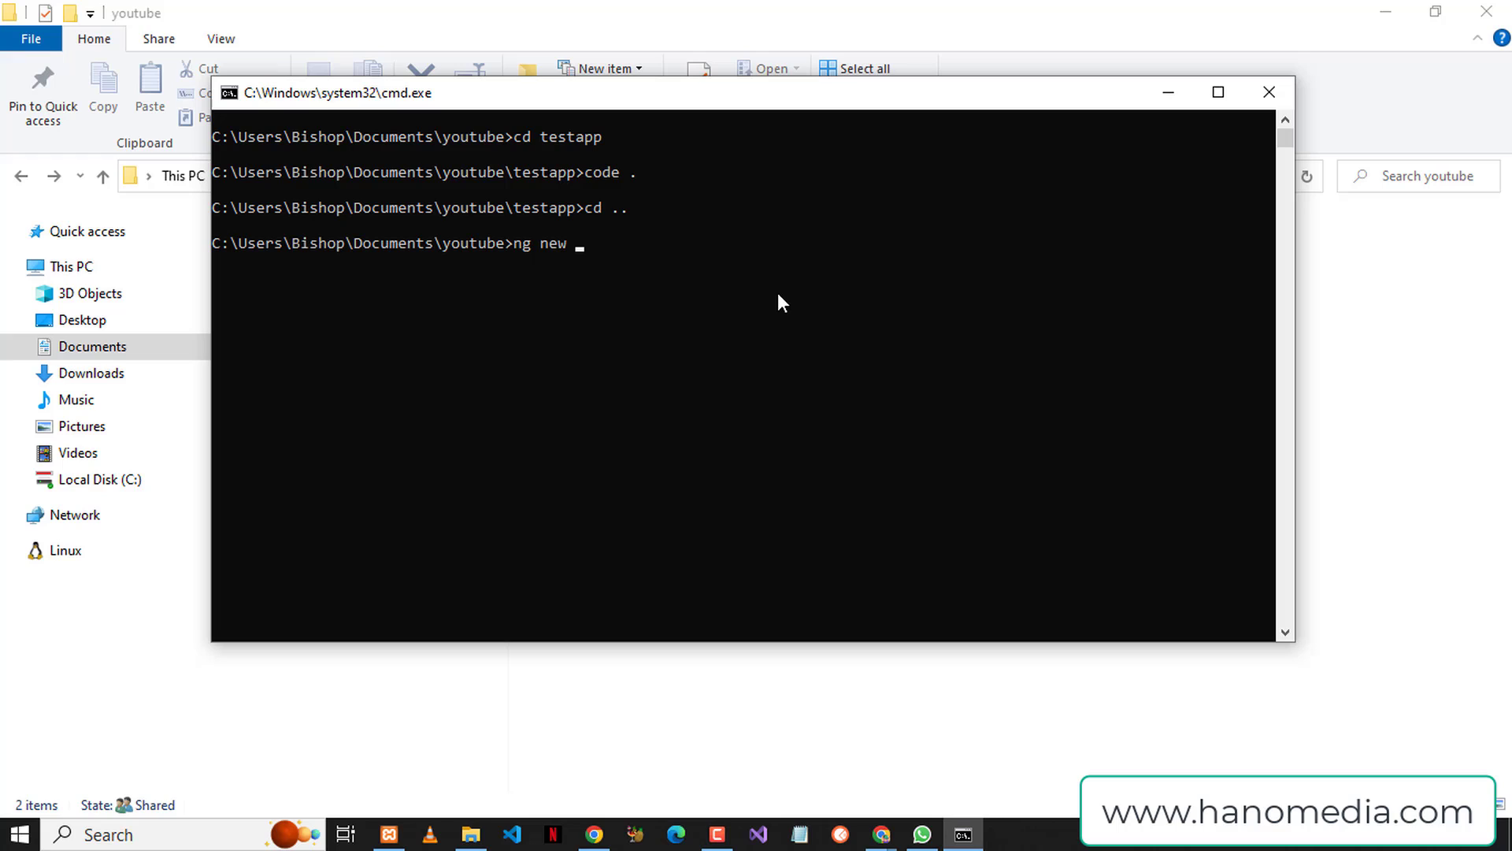
type("test")
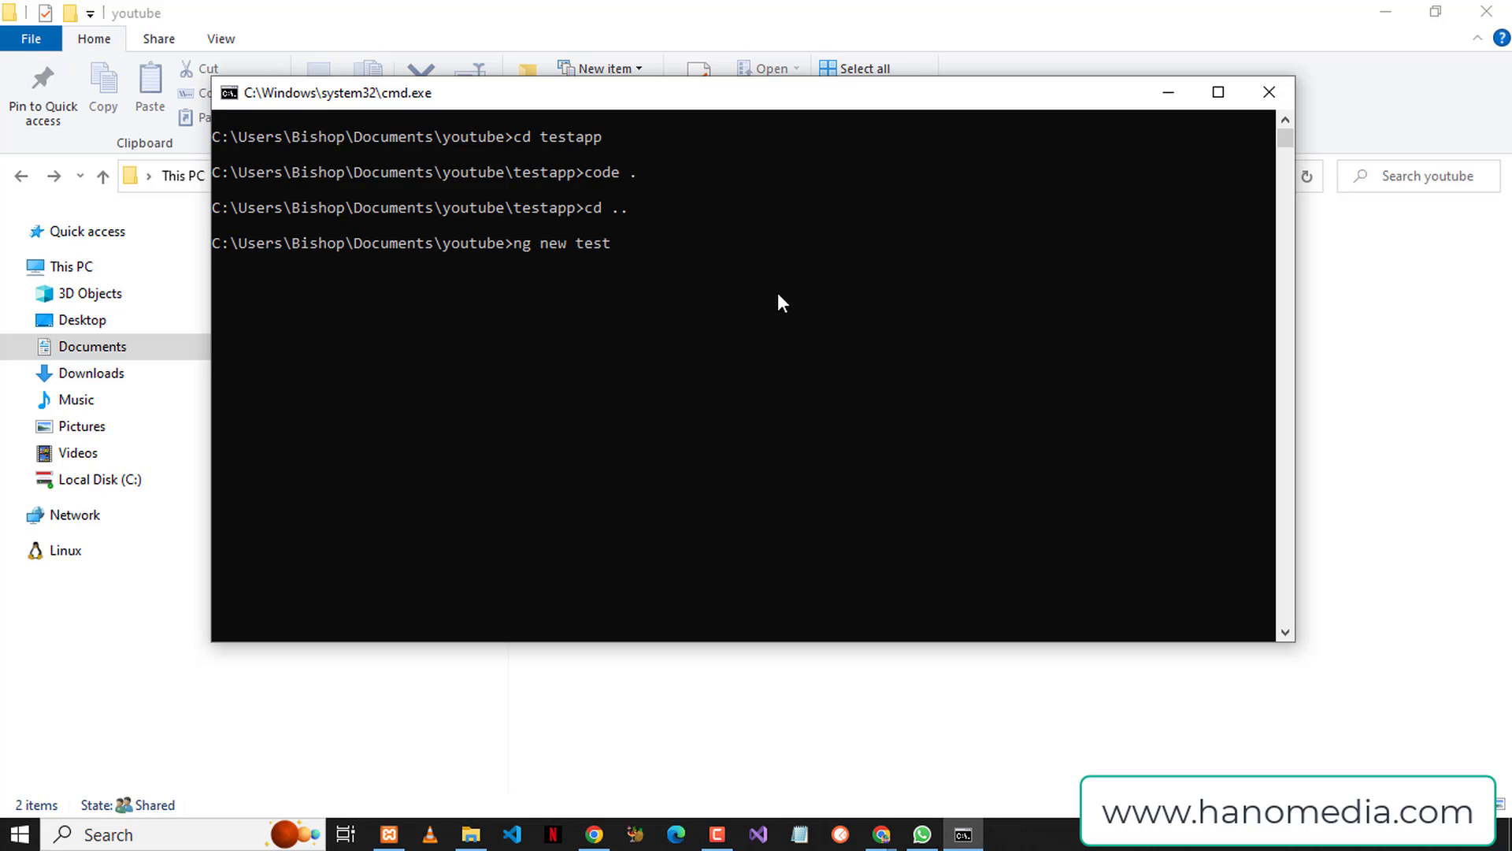
type("2")
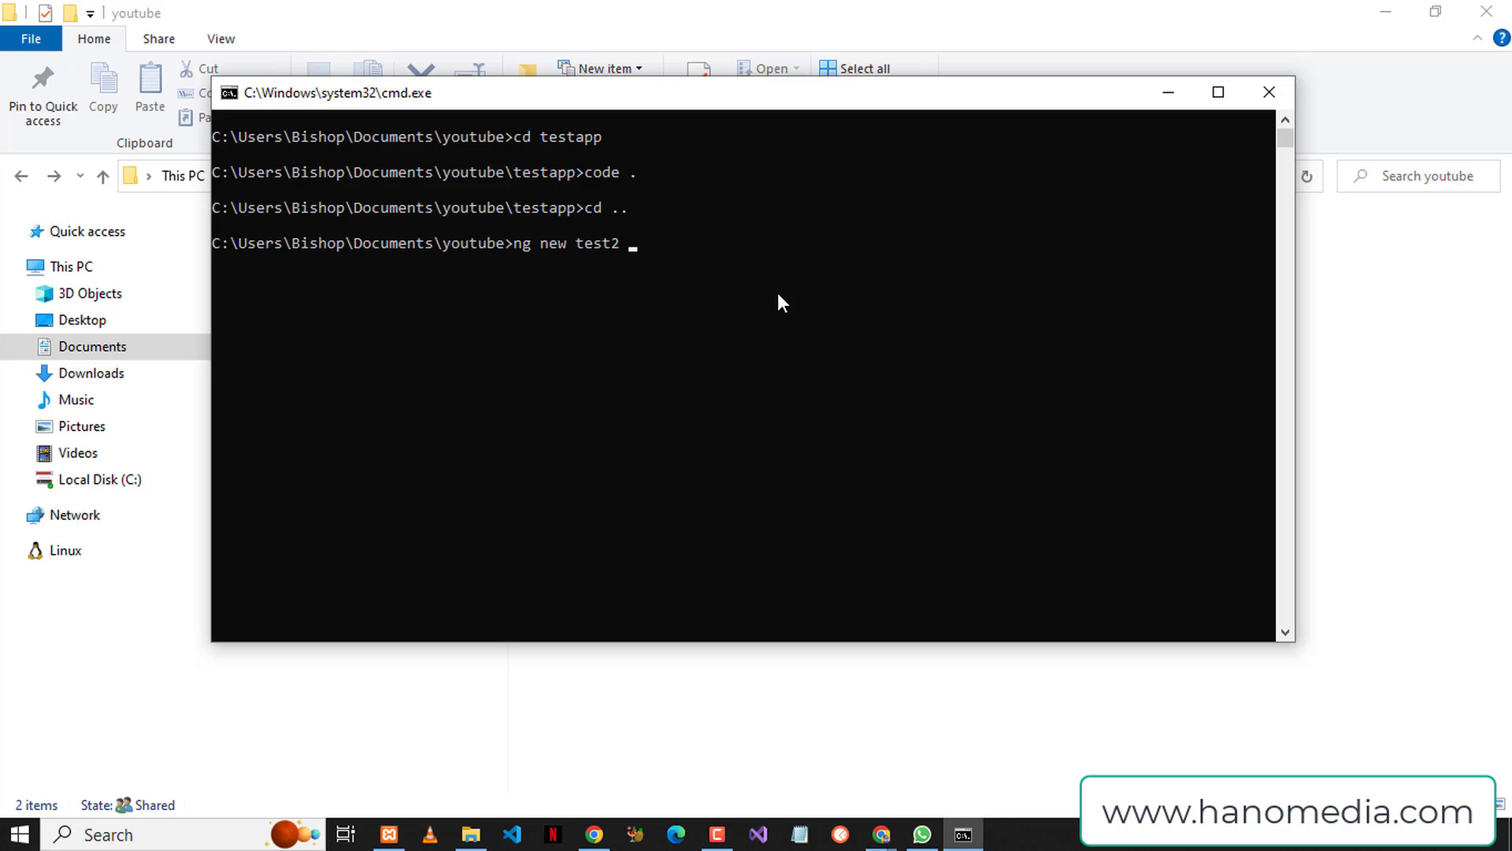
type("--no-sta")
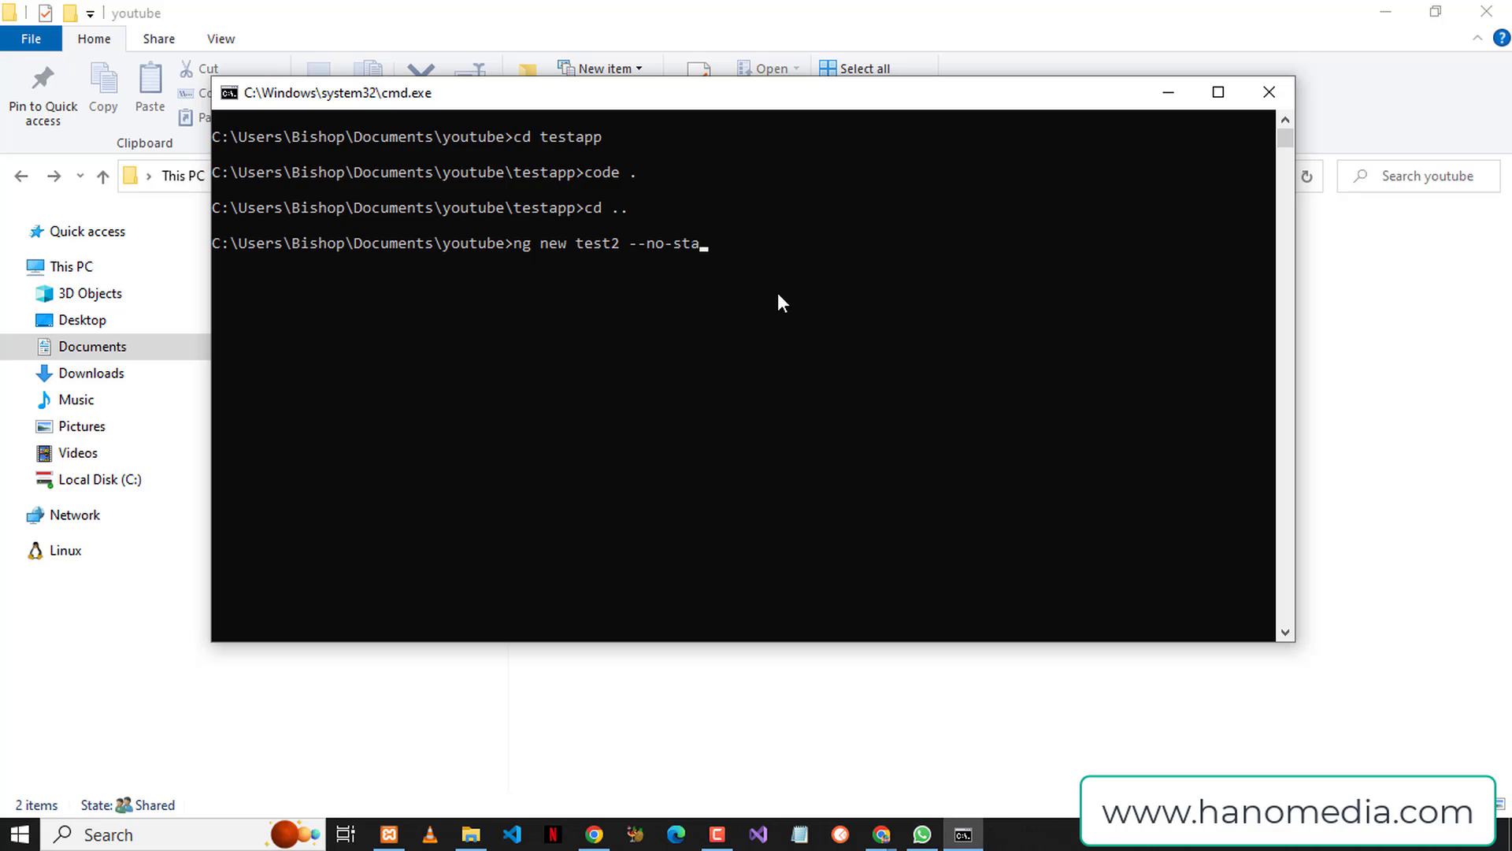
type("ndalon")
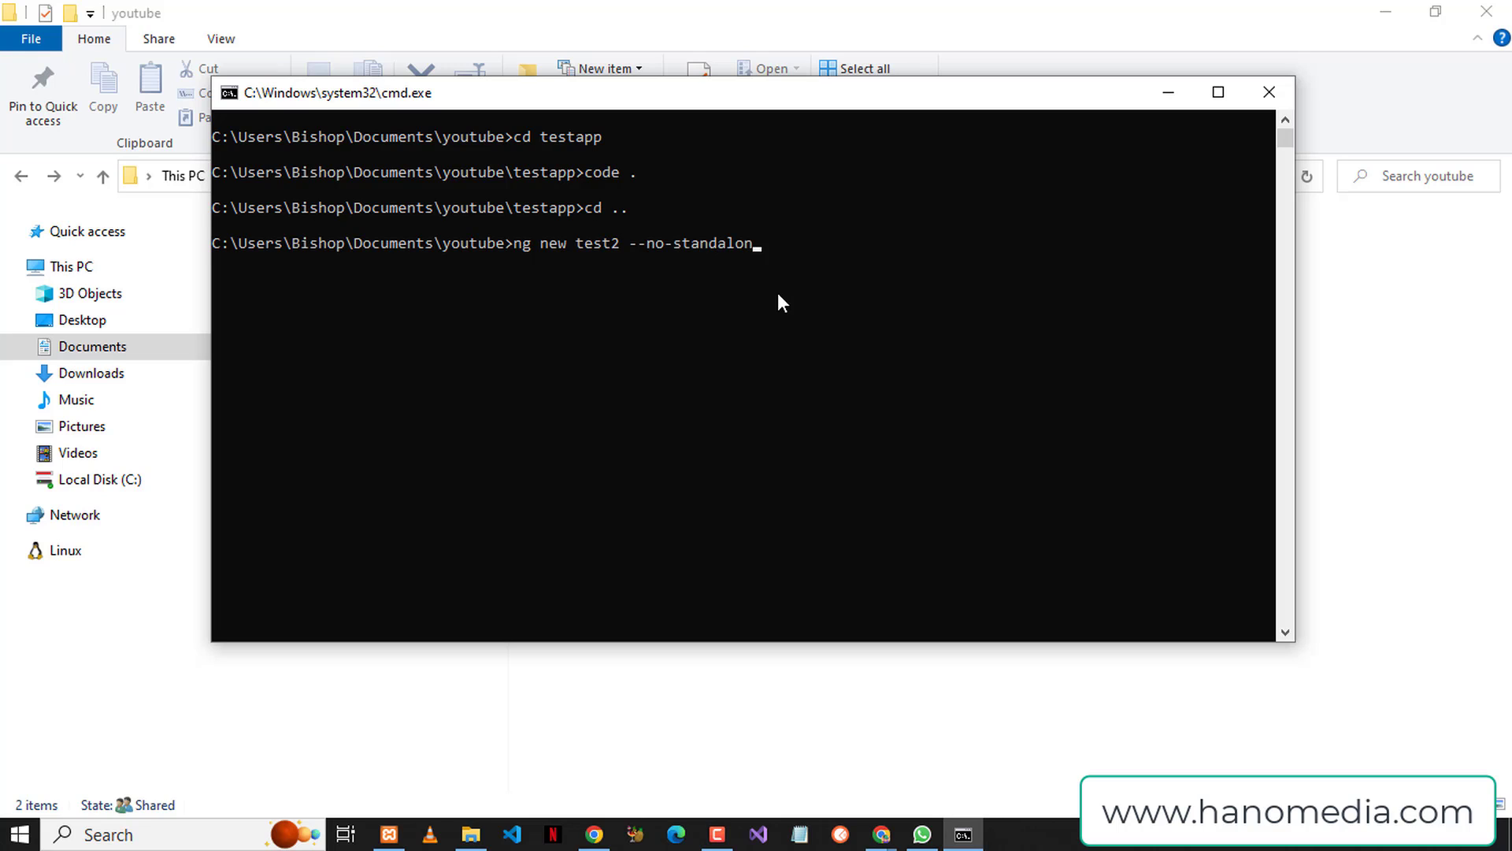
type("e")
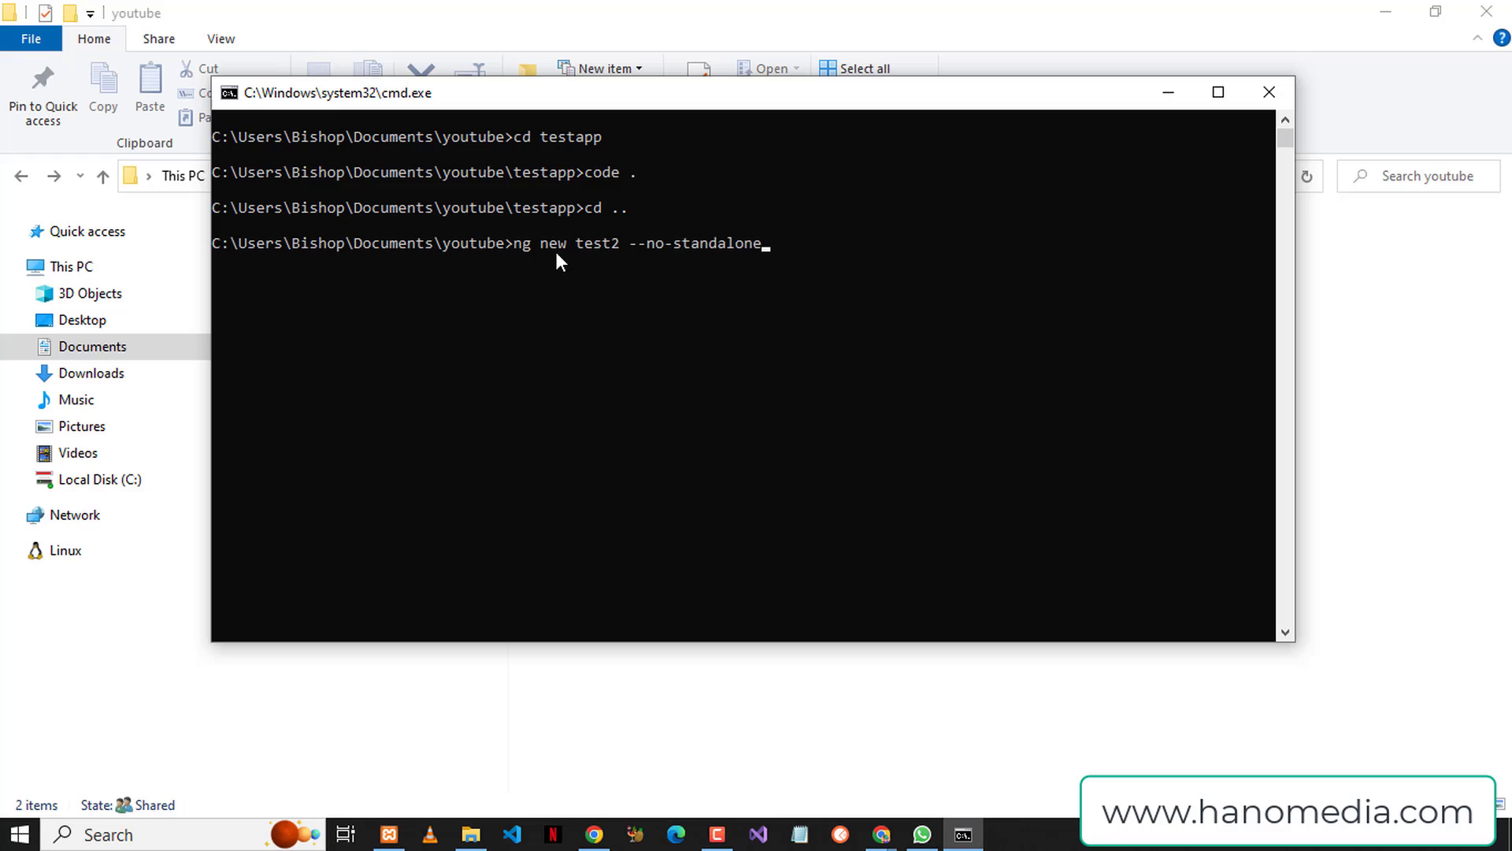
mouse_move(680, 276)
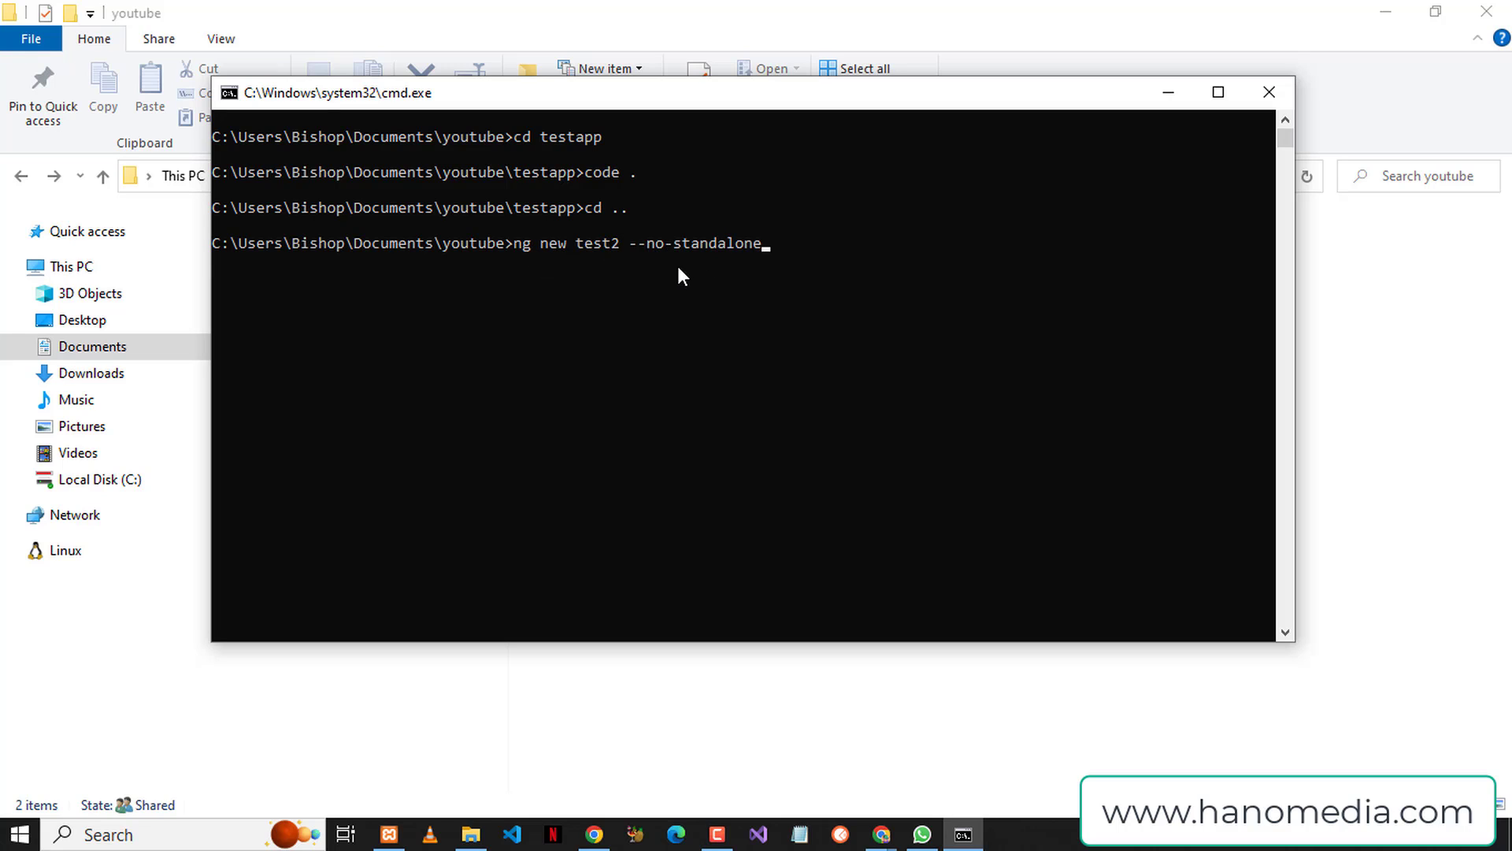
mouse_move(806, 342)
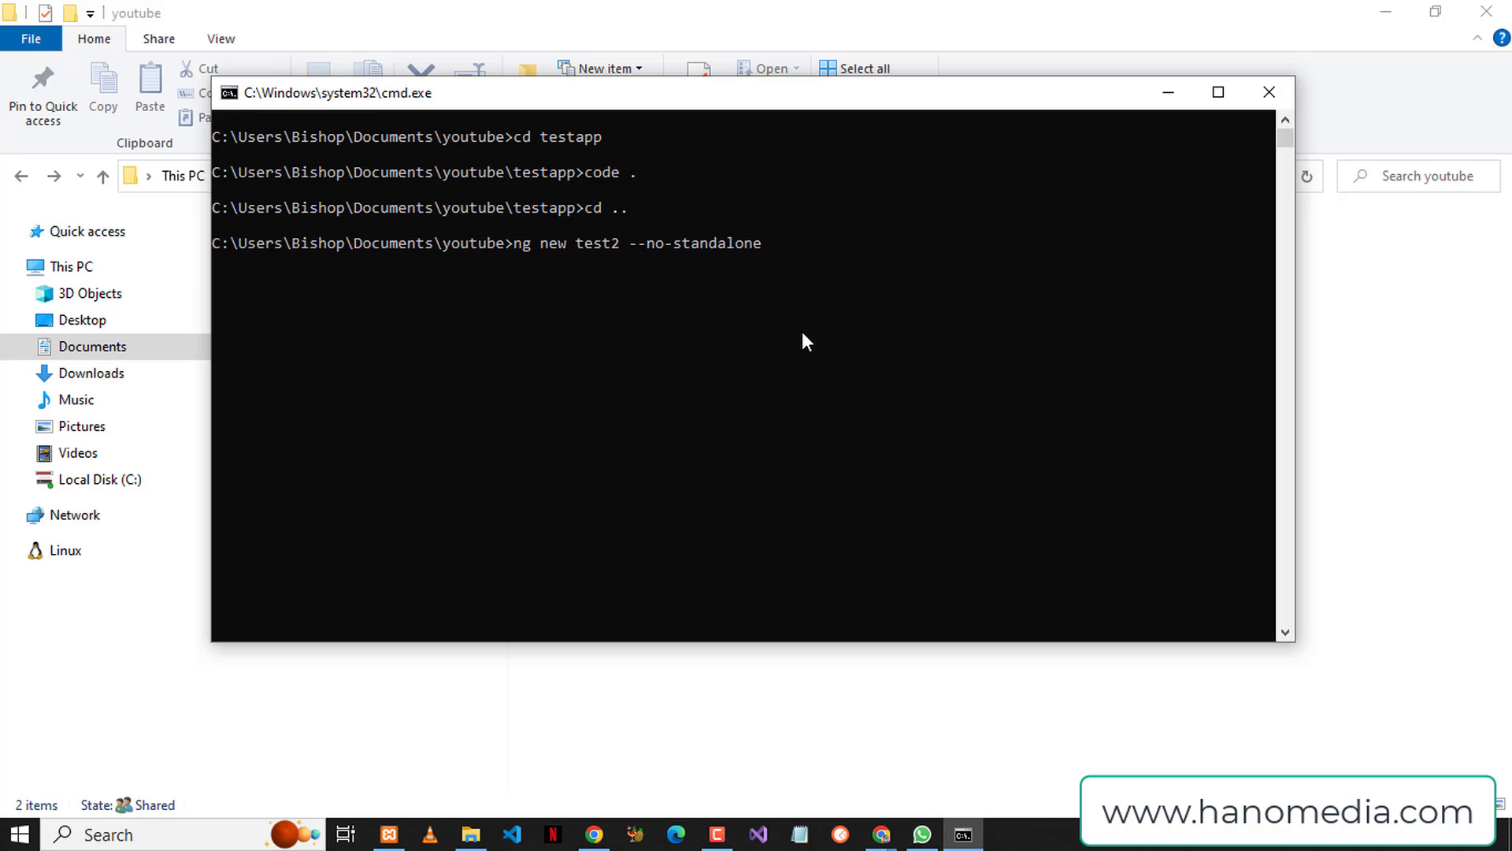
- Run the ng new test2 --no-standalone command to generate the project with CSS and SSR
key("Enter")
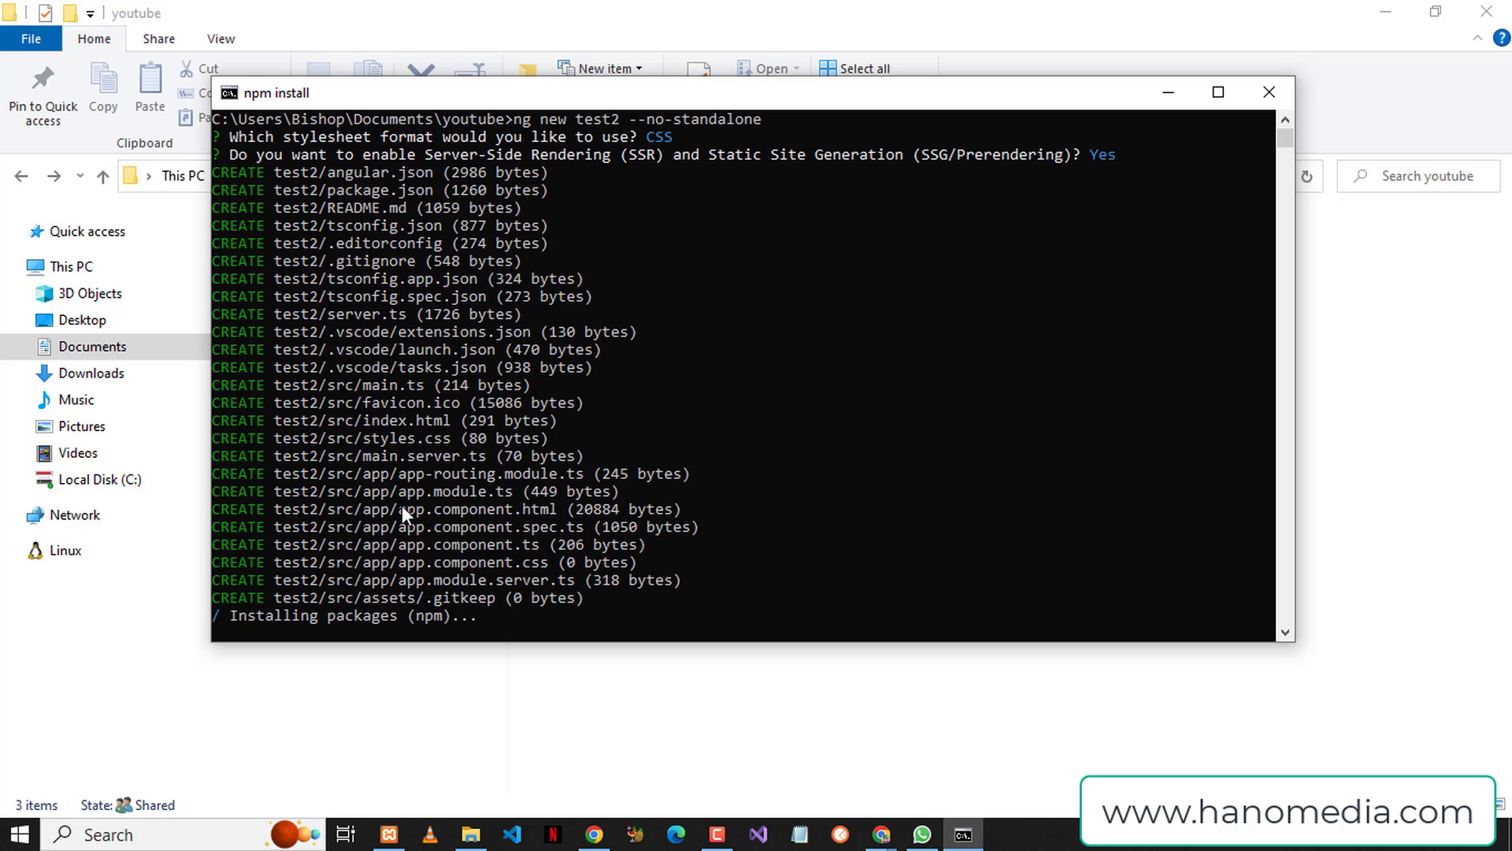
mouse_move(361, 503)
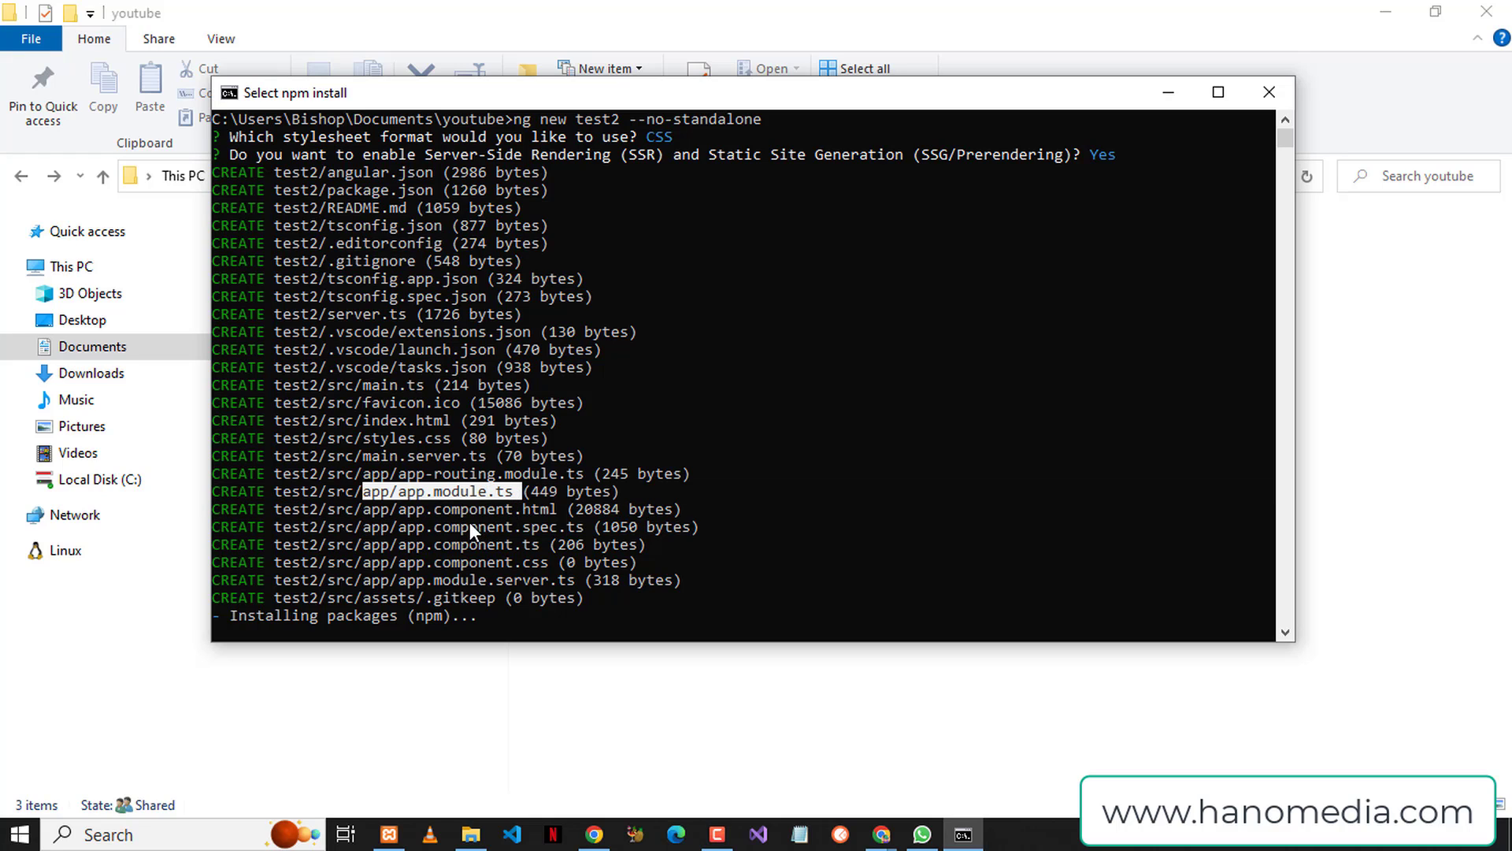
mouse_move(648, 566)
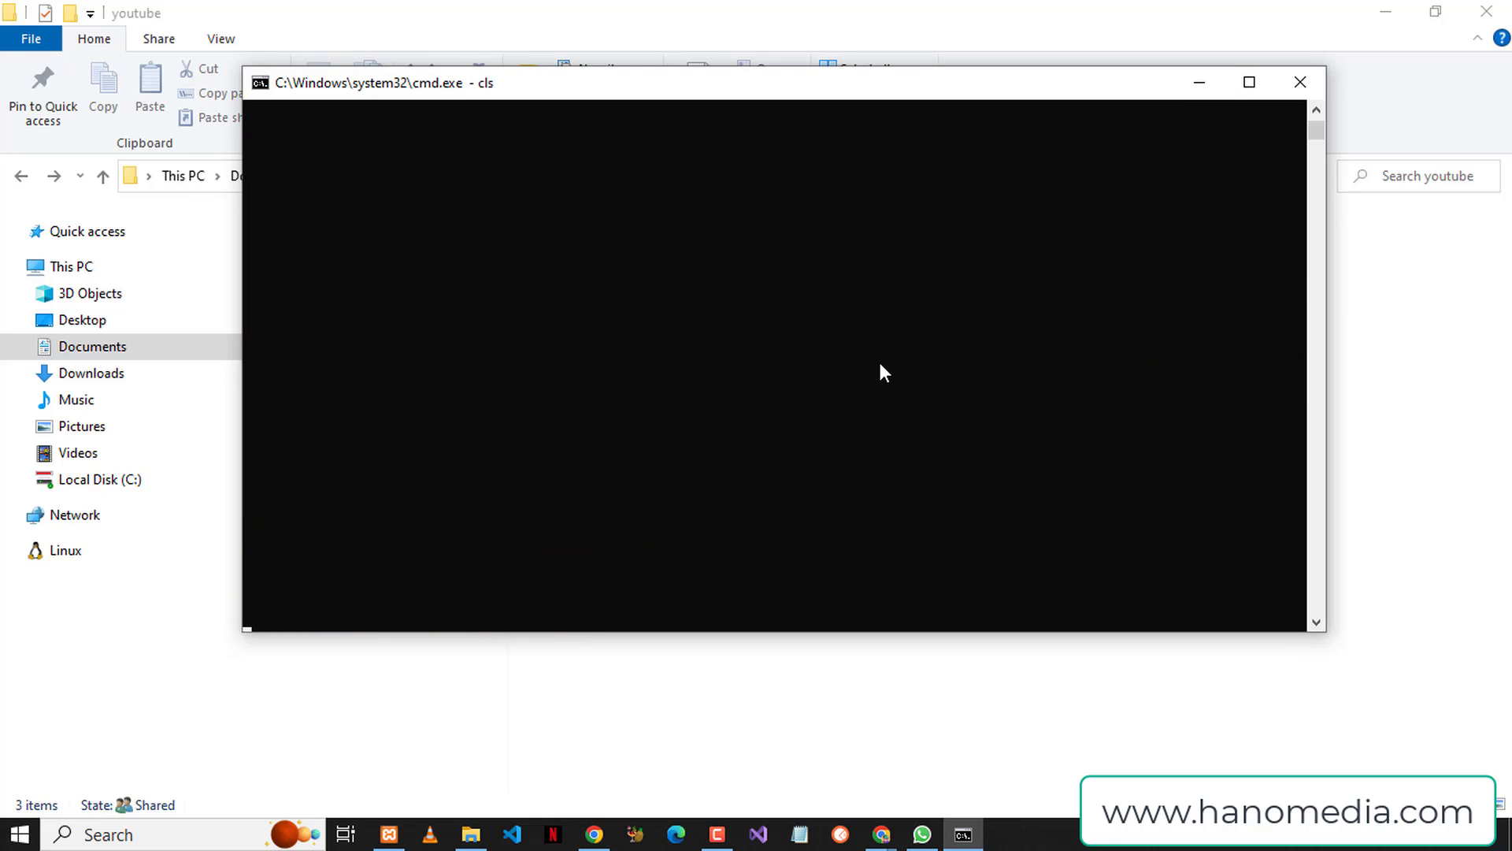
- Change into the test2 folder and launch VS Code on it with code
type("c")
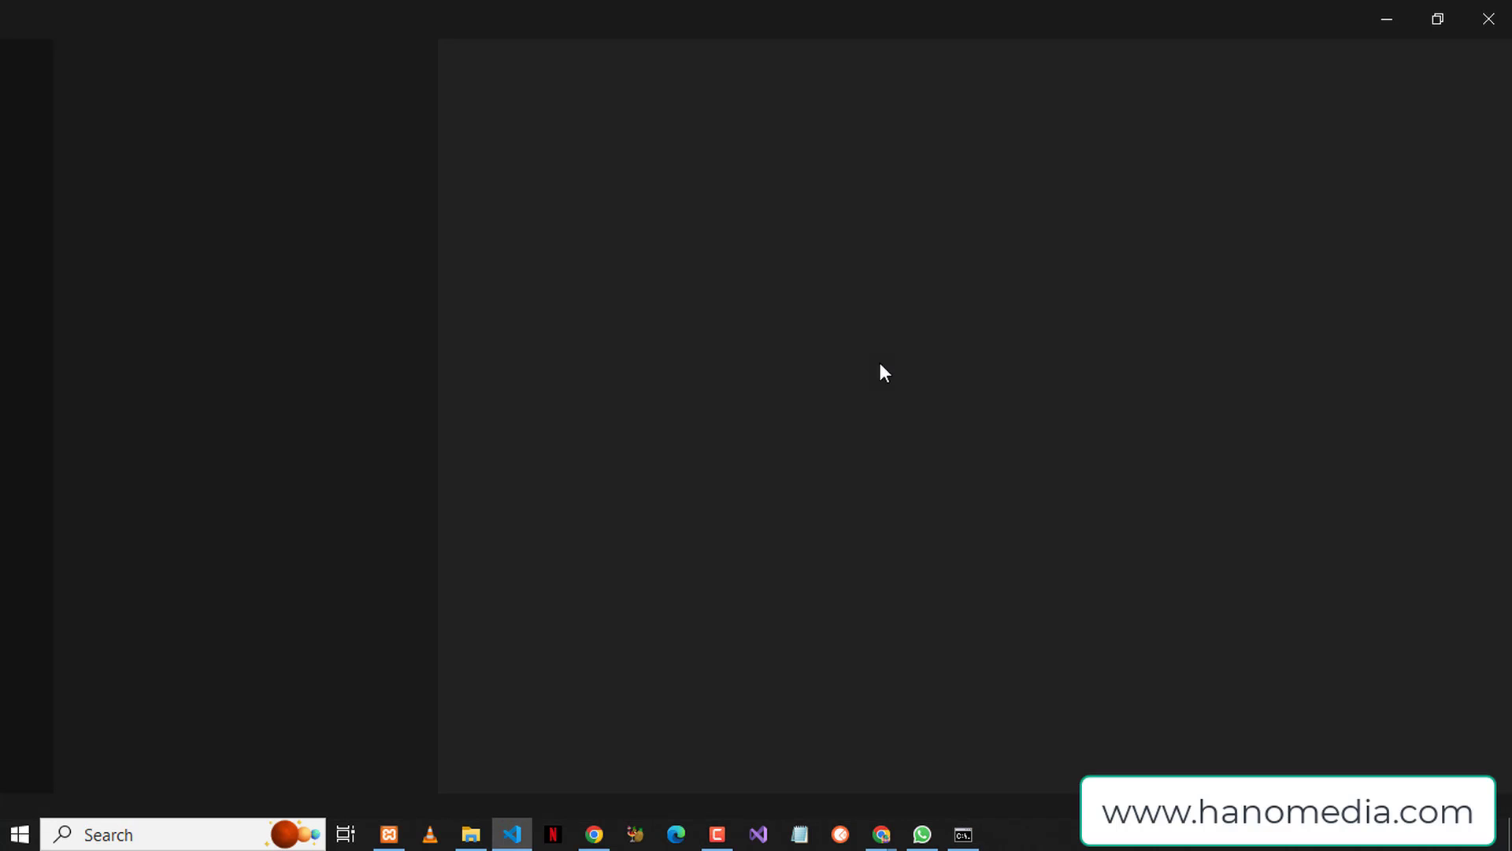
left_click(512, 835)
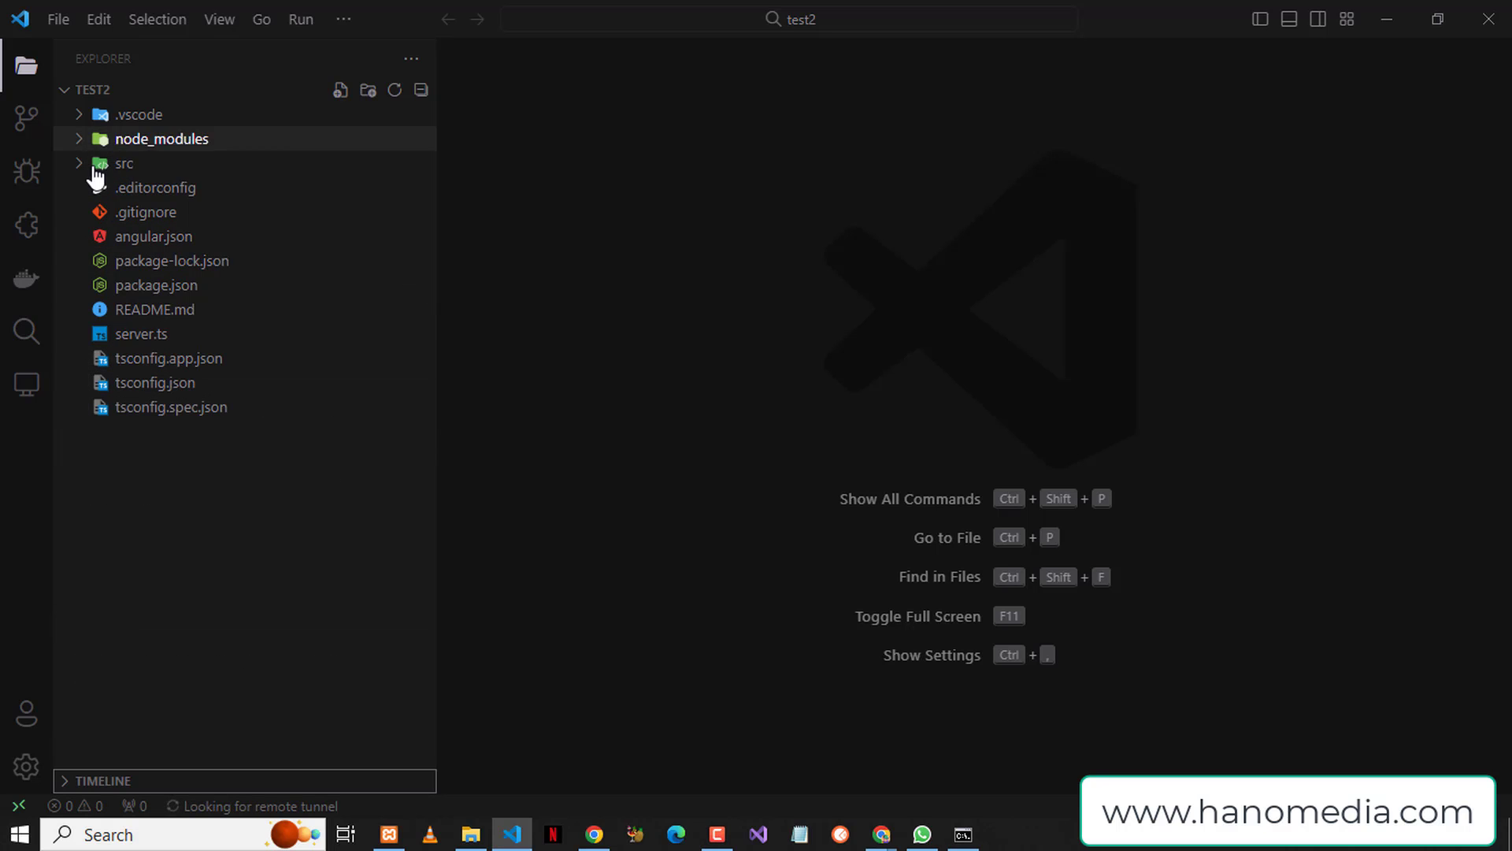
- Trust the test2 workspace, expand src/app and open app.module.ts showing the AppModule
left_click(123, 162)
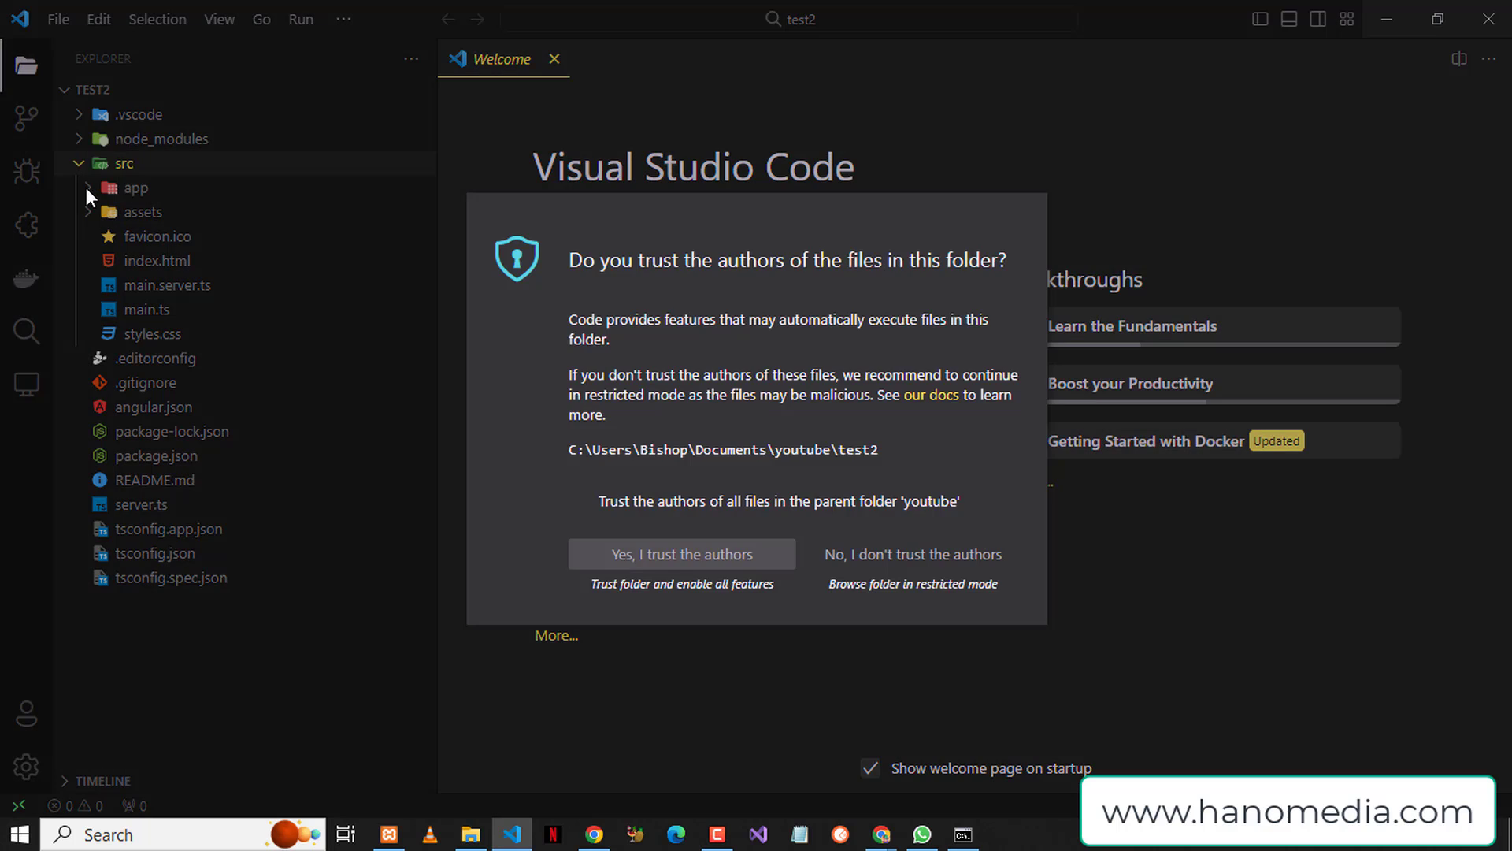
left_click(681, 555)
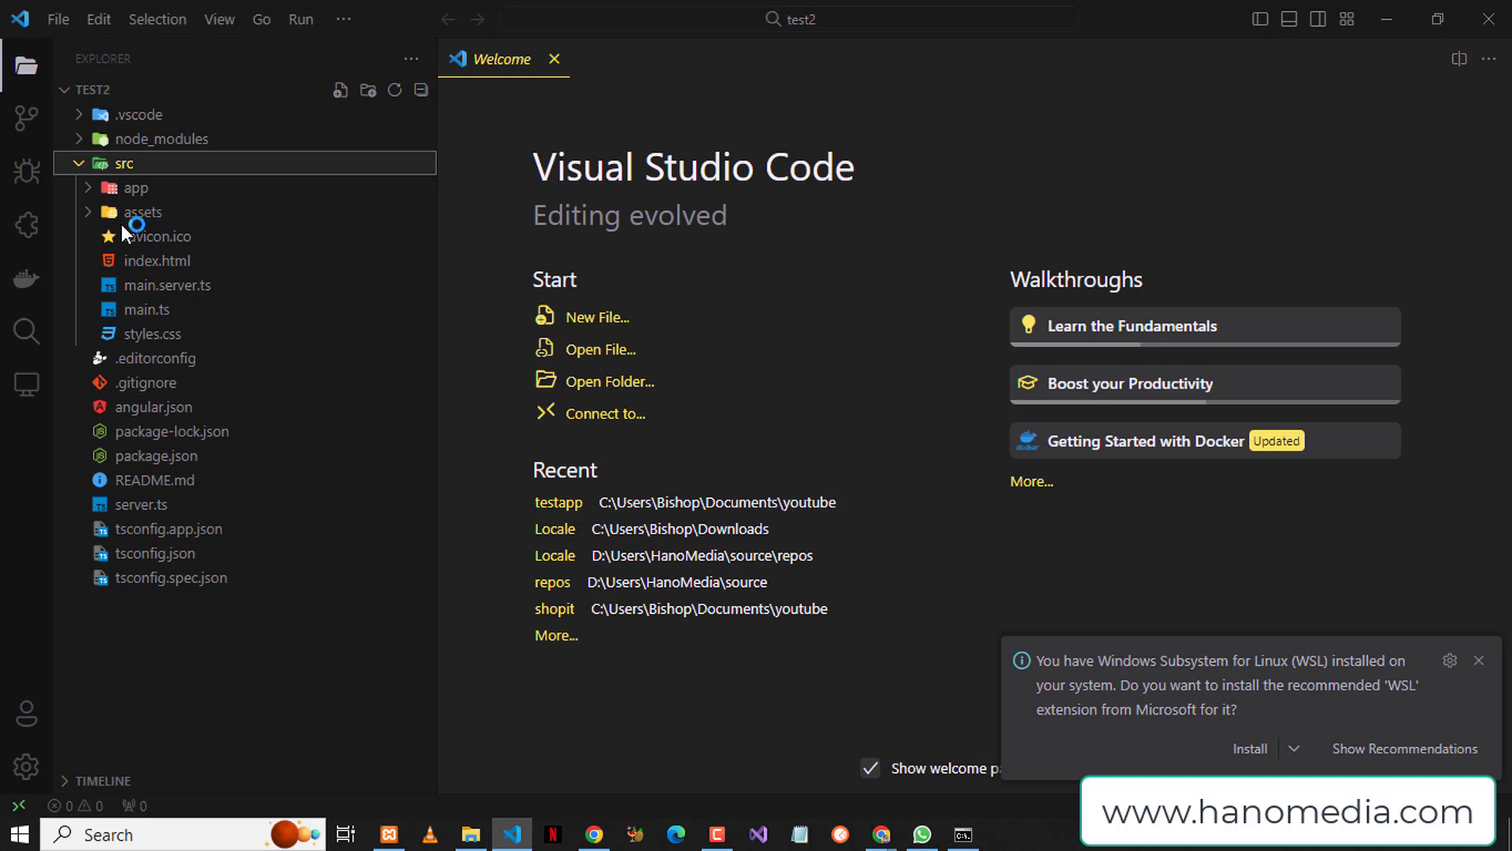
left_click(135, 188)
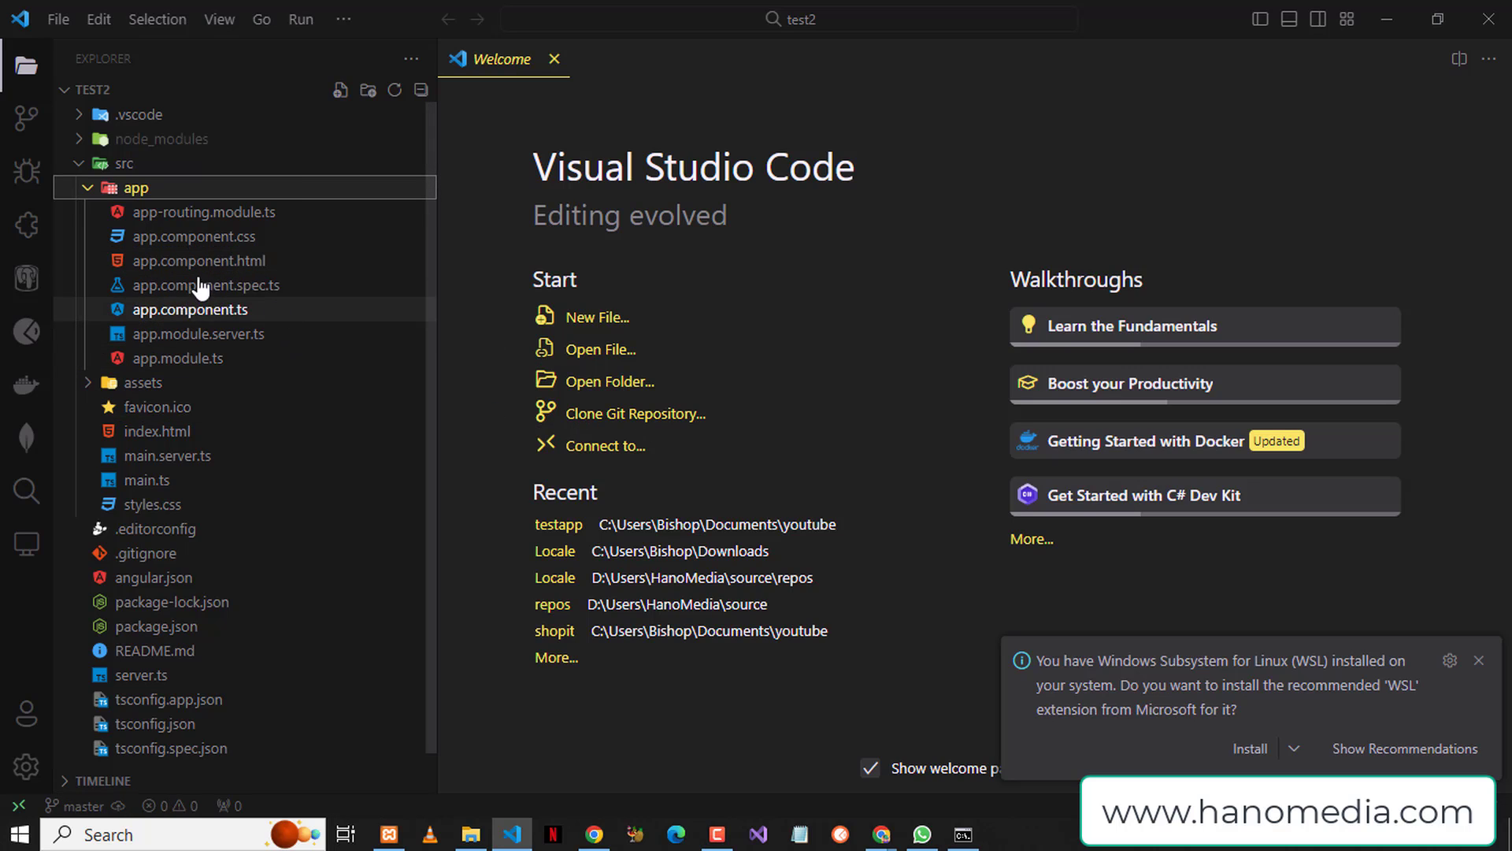
mouse_move(252, 334)
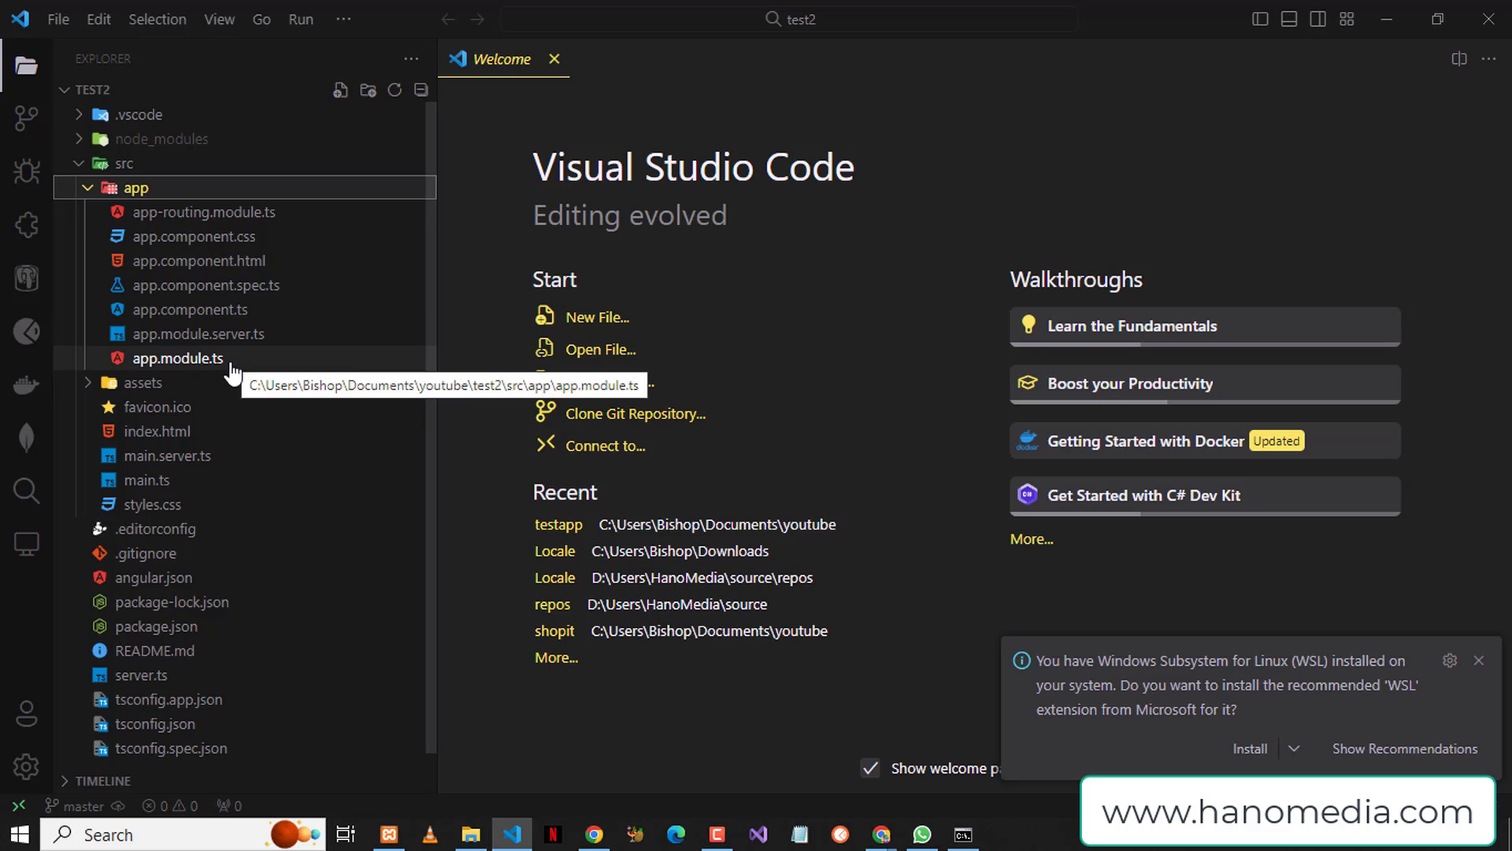
left_click(176, 359)
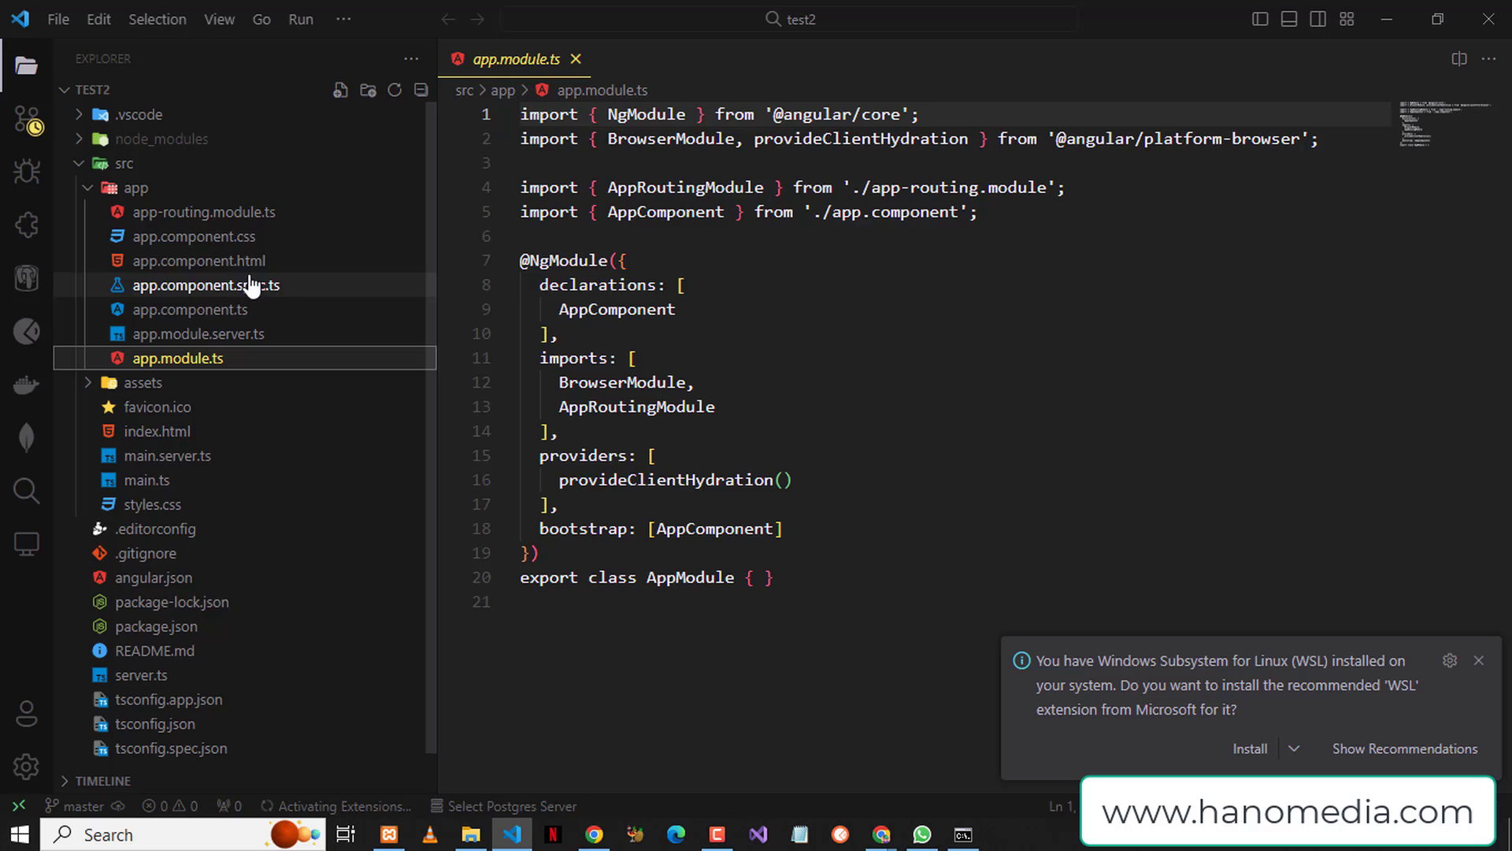
- Open app.component.ts showing the app-root component without the standalone option
left_click(189, 309)
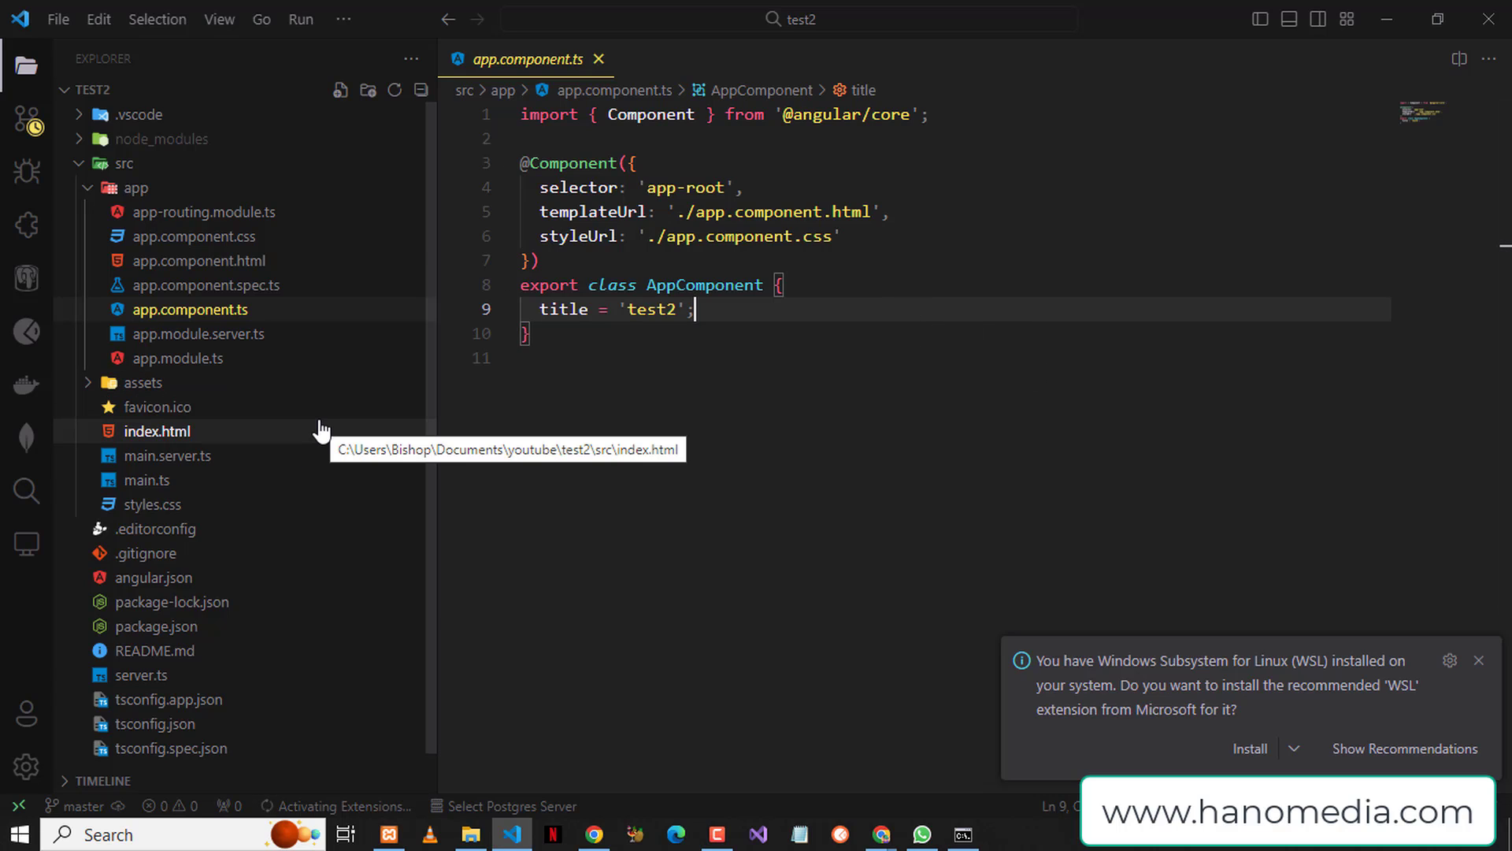
mouse_move(452, 429)
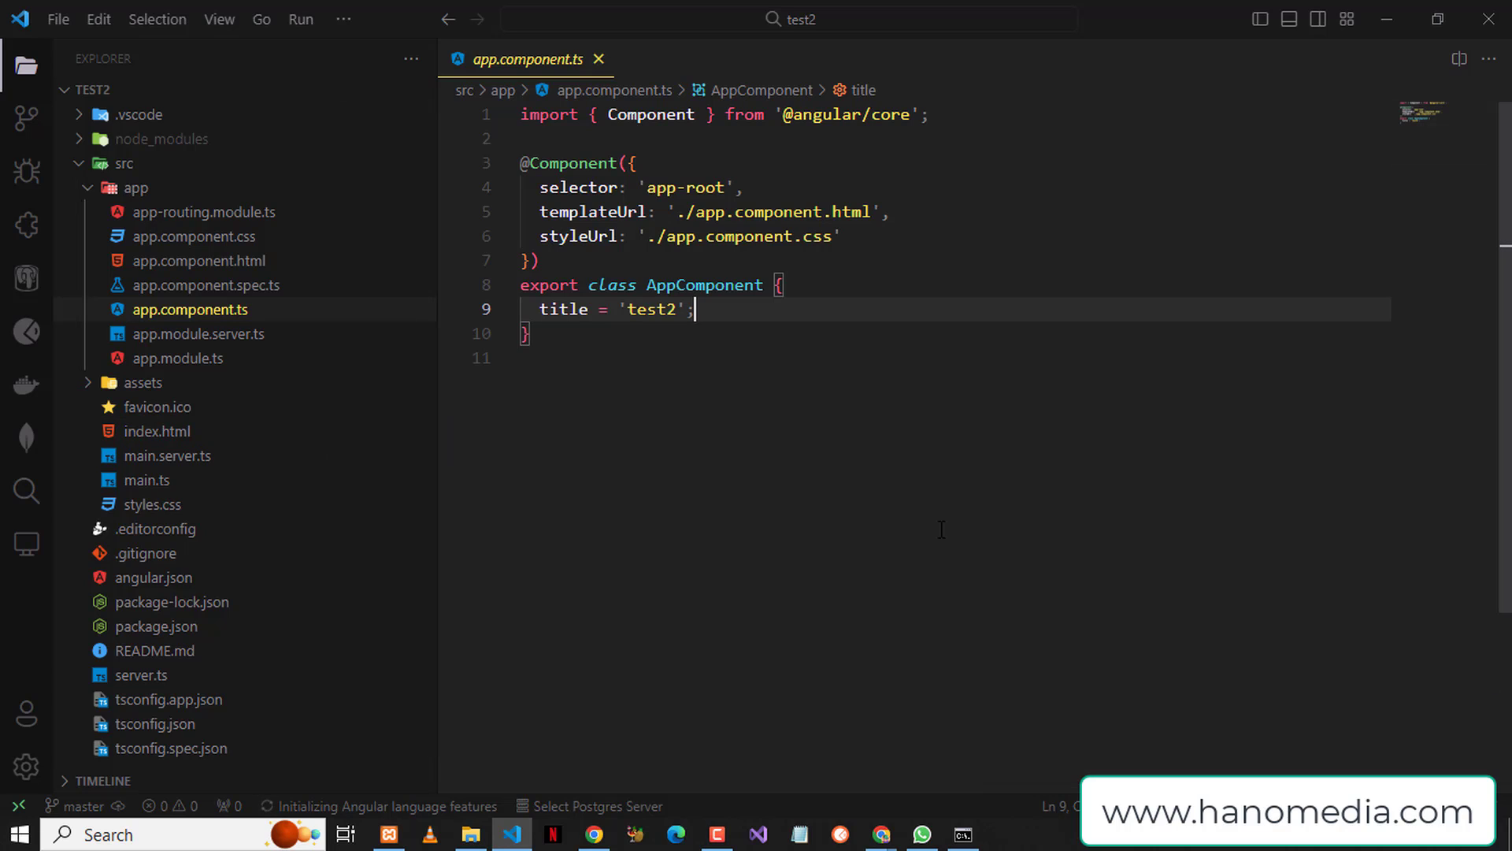
mouse_move(996, 368)
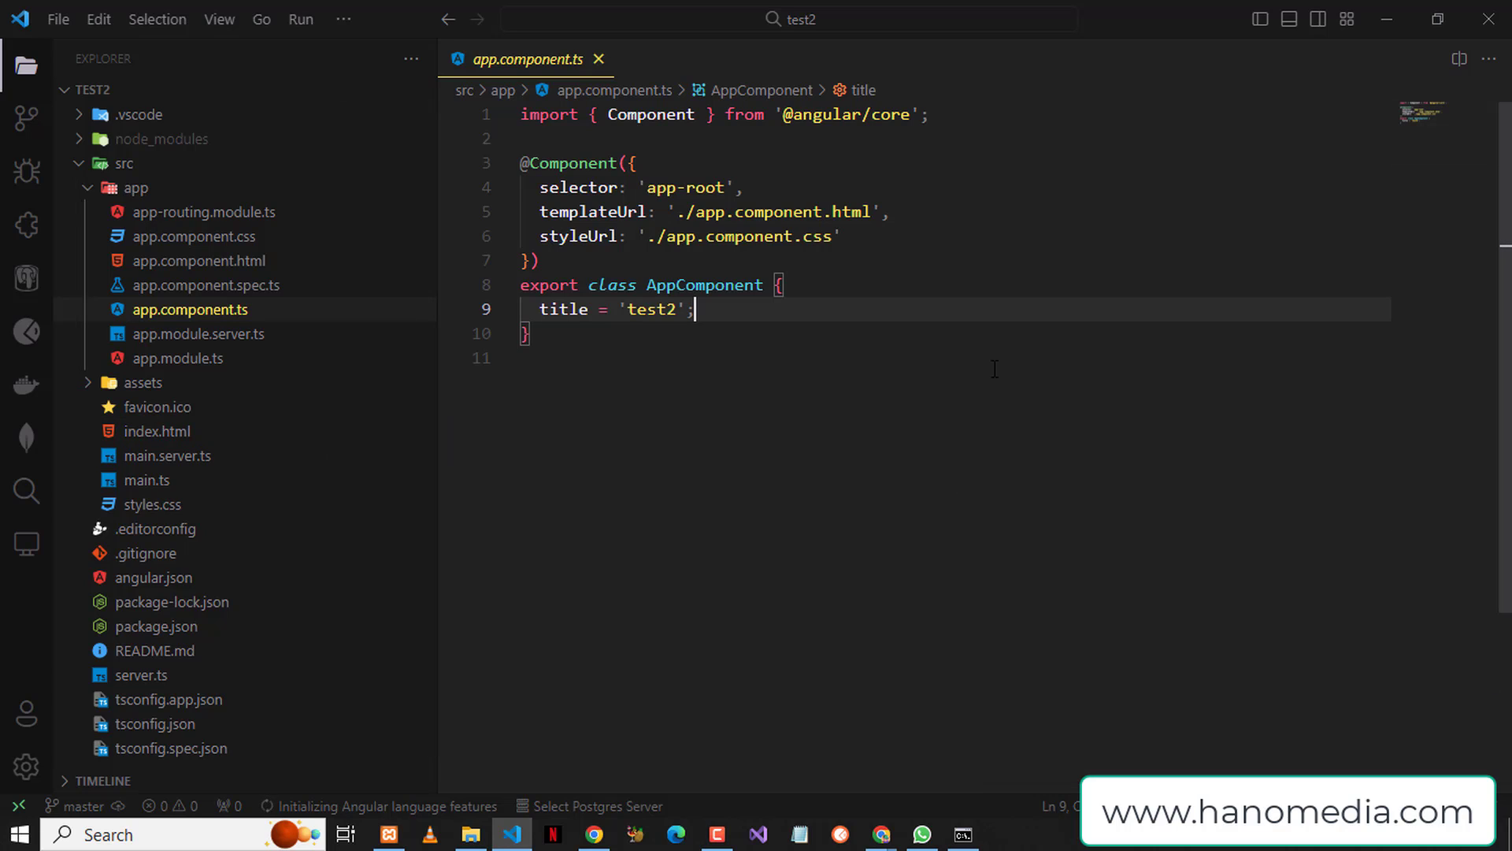